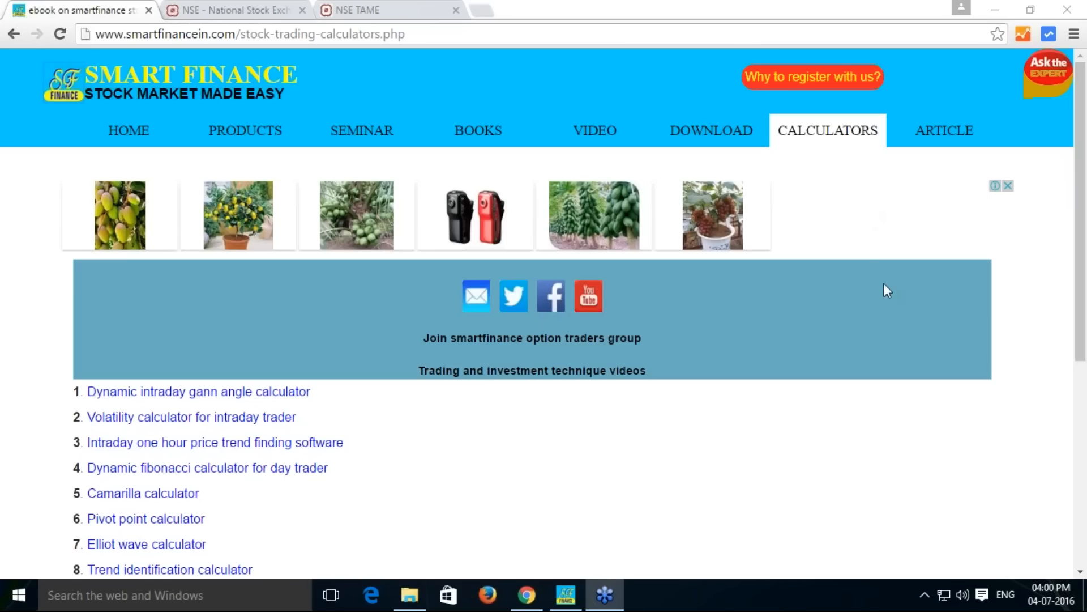
pyautogui.moveTo(173, 423)
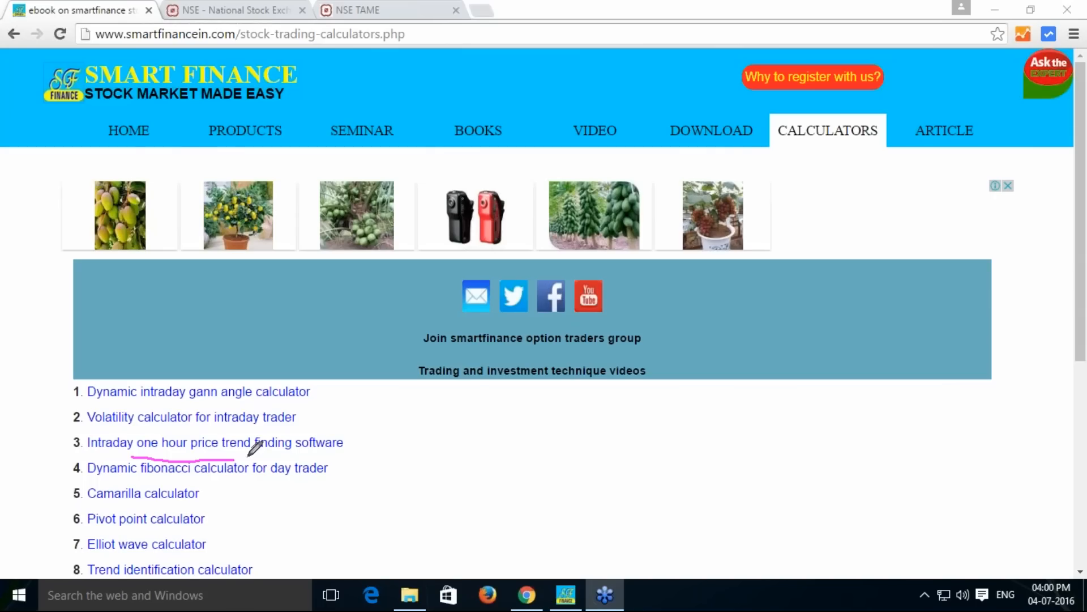
pyautogui.moveTo(286, 441)
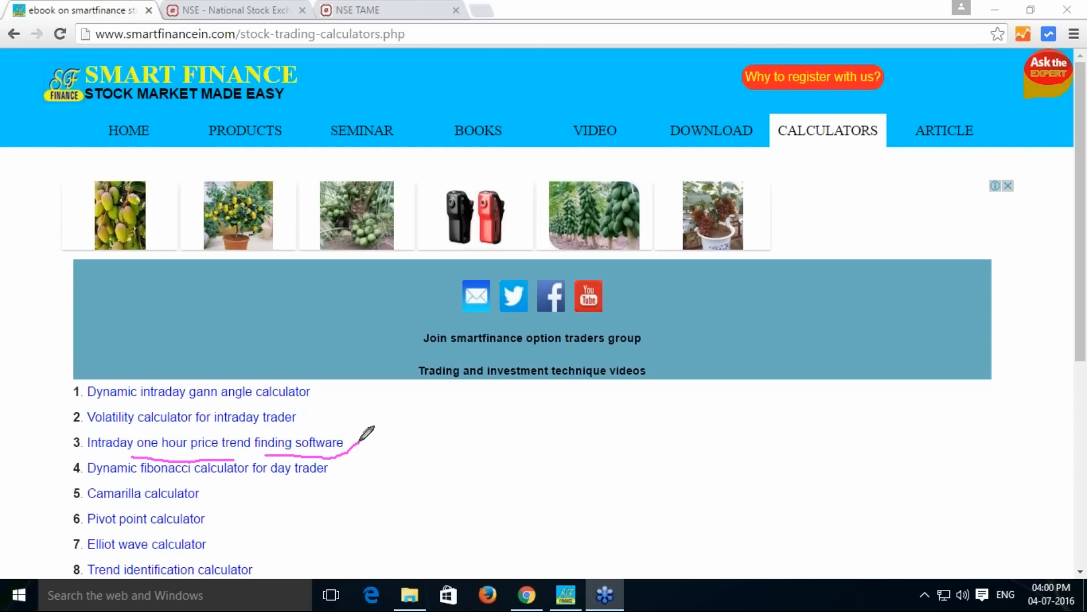
pyautogui.moveTo(864, 211)
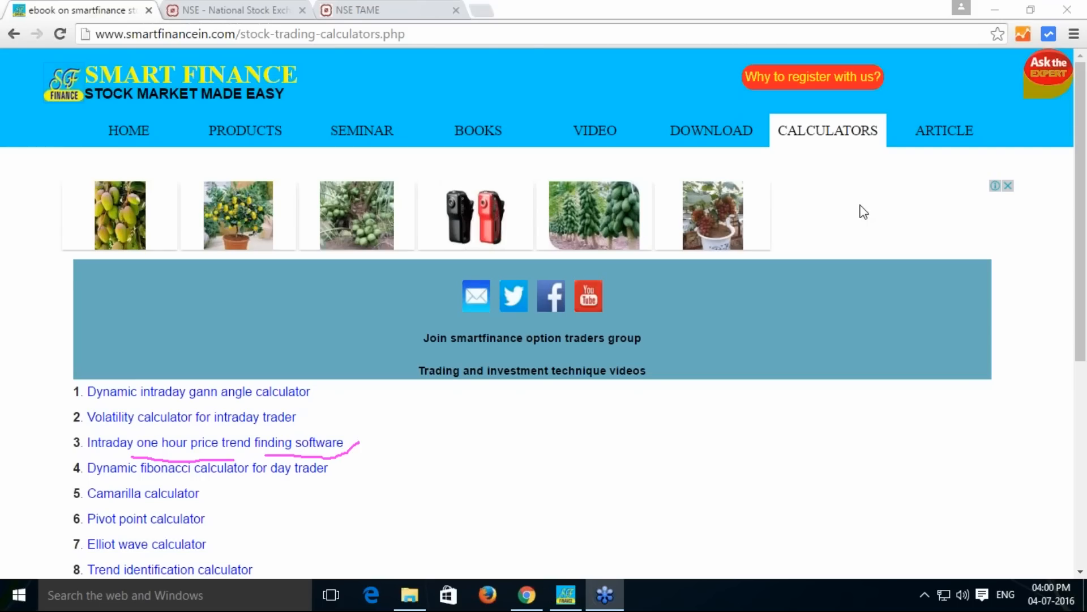
pyautogui.moveTo(918, 234)
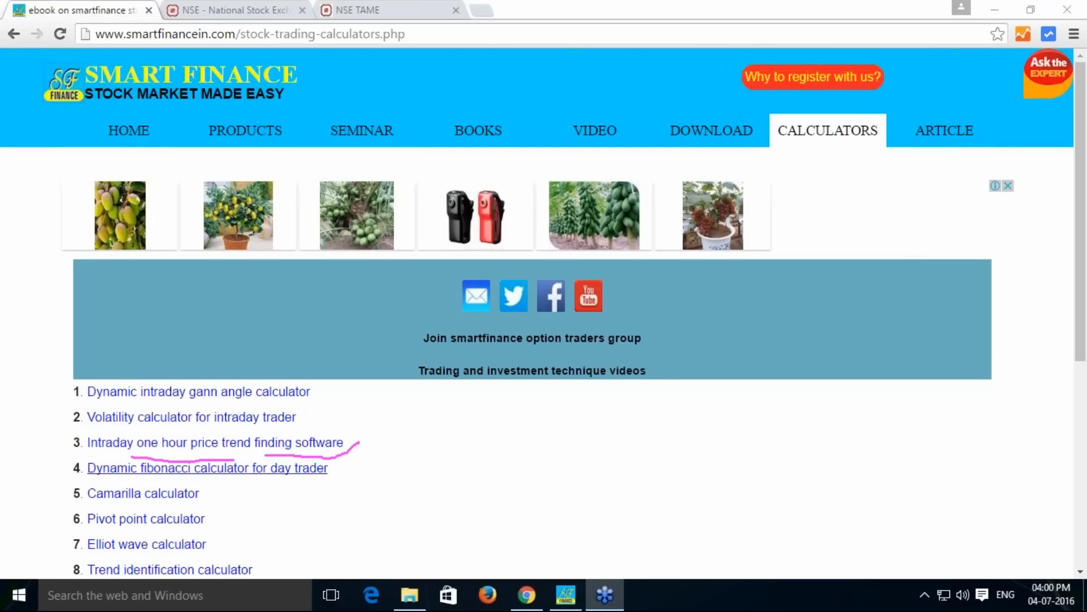
pyautogui.moveTo(220, 450)
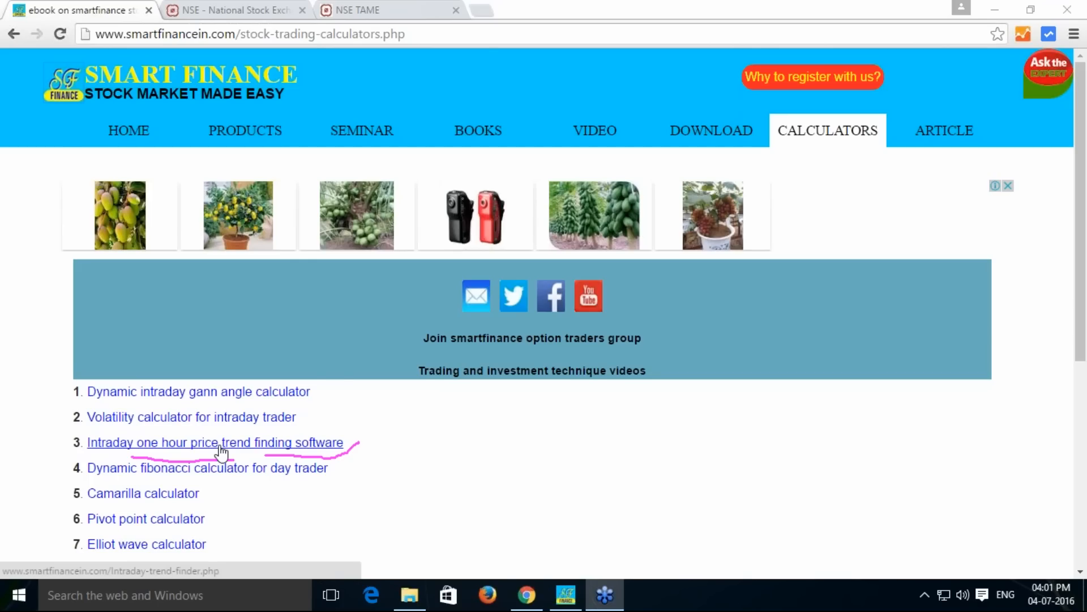
# - Open the Intraday one hour price trend finder page and scroll to the Up Trend Price Cycle section
pyautogui.click(215, 442)
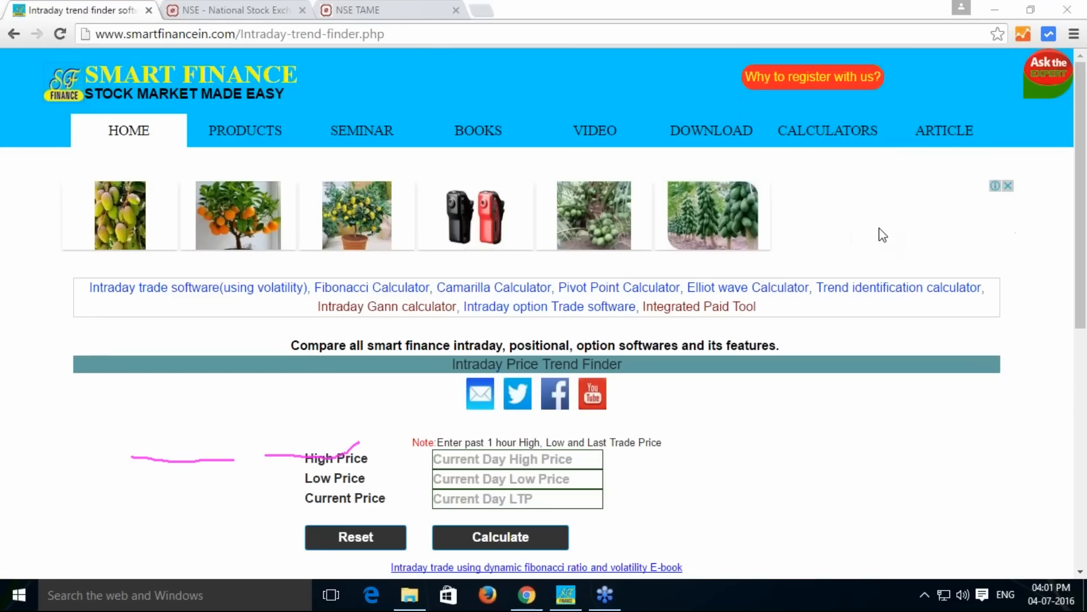
pyautogui.moveTo(883, 315)
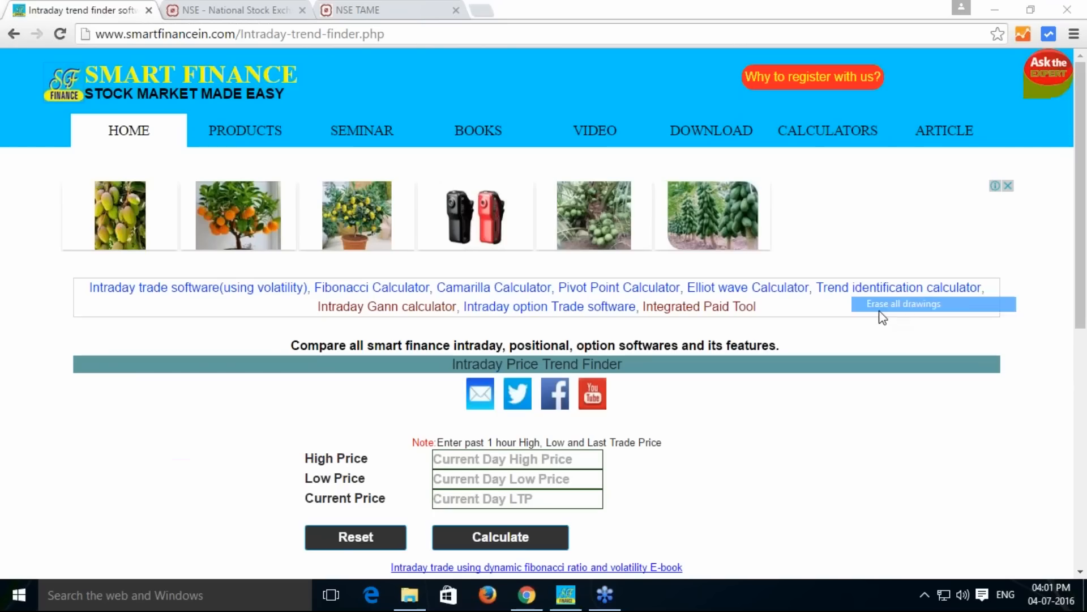
pyautogui.moveTo(870, 211)
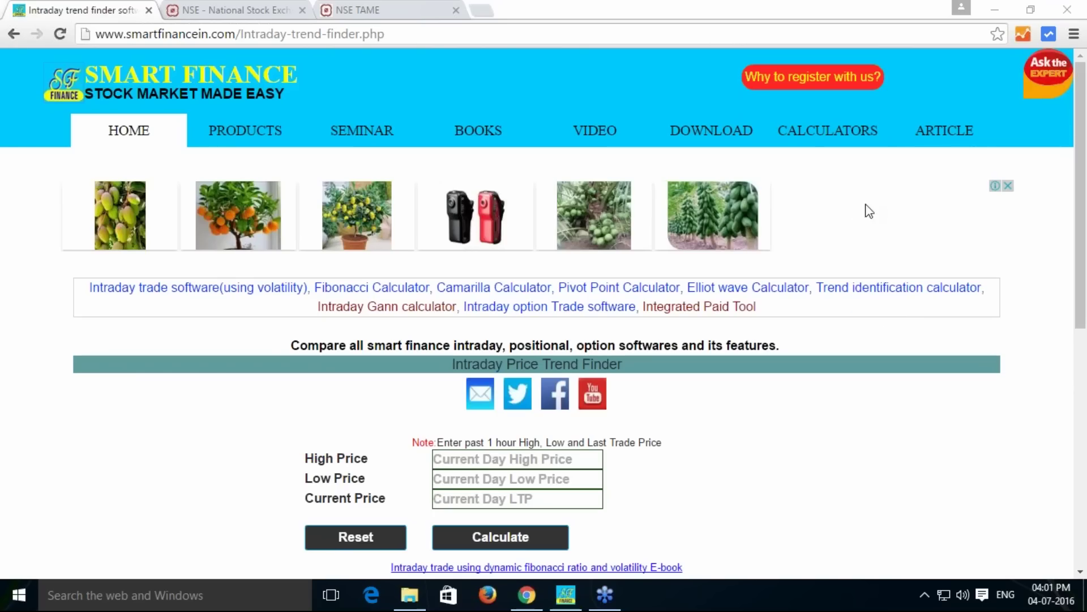
pyautogui.scroll(-3)
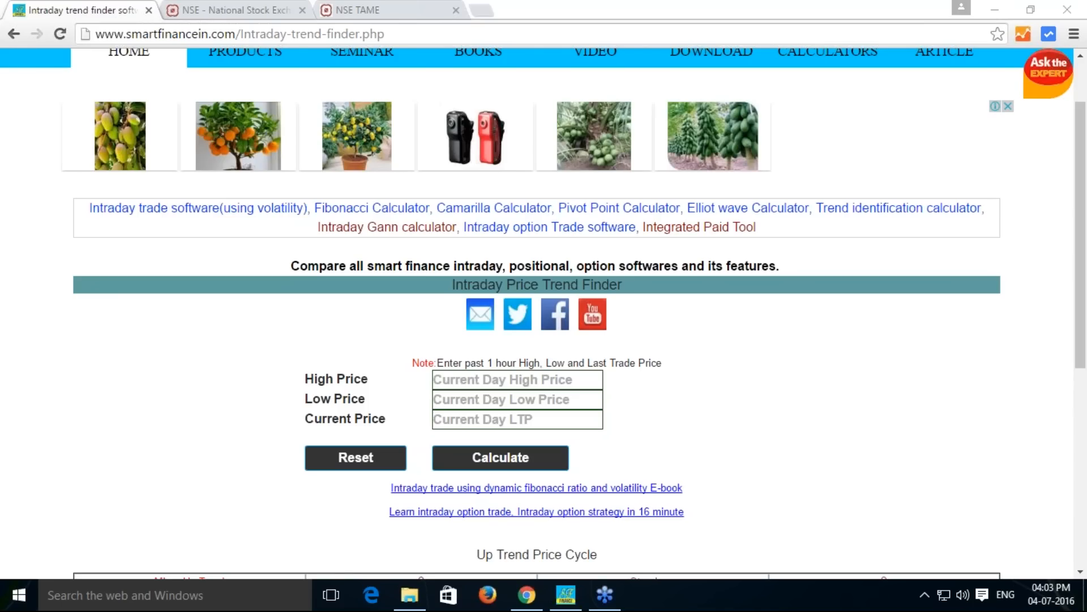
pyautogui.moveTo(871, 220)
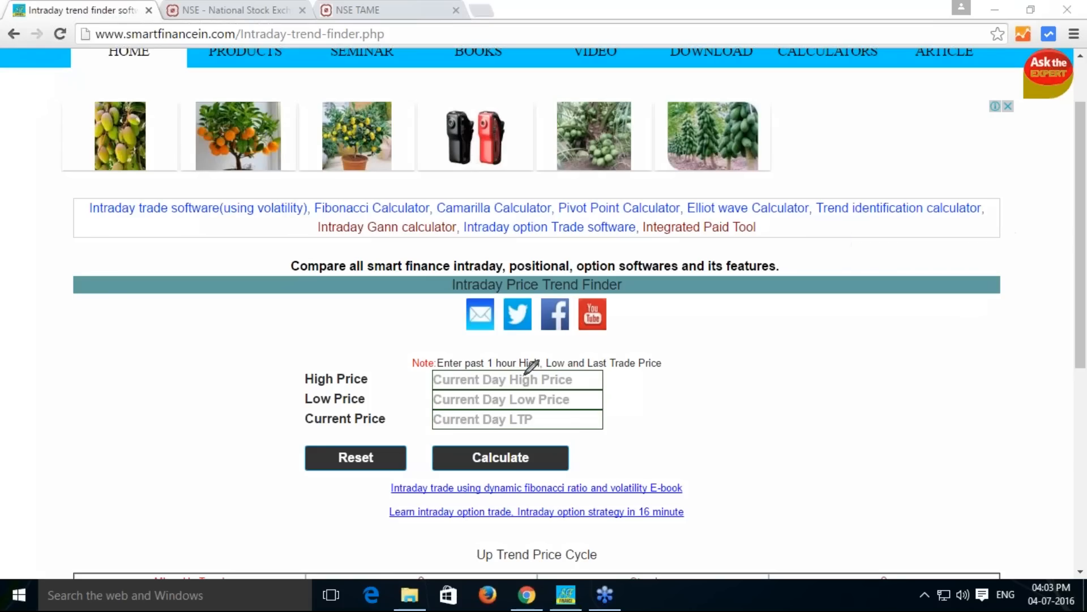
pyautogui.moveTo(532, 354)
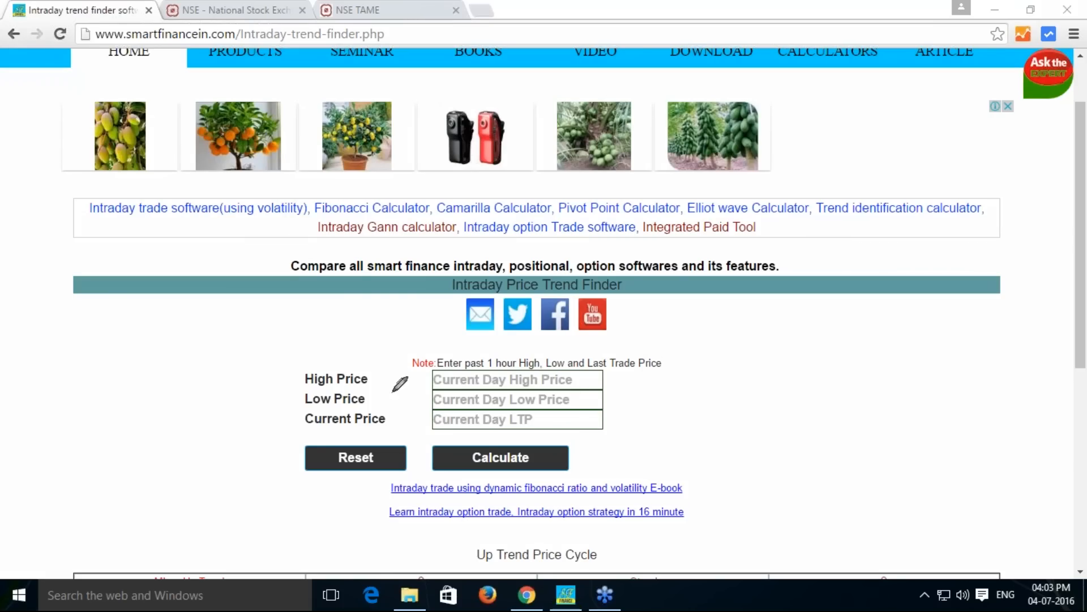
pyautogui.moveTo(458, 399)
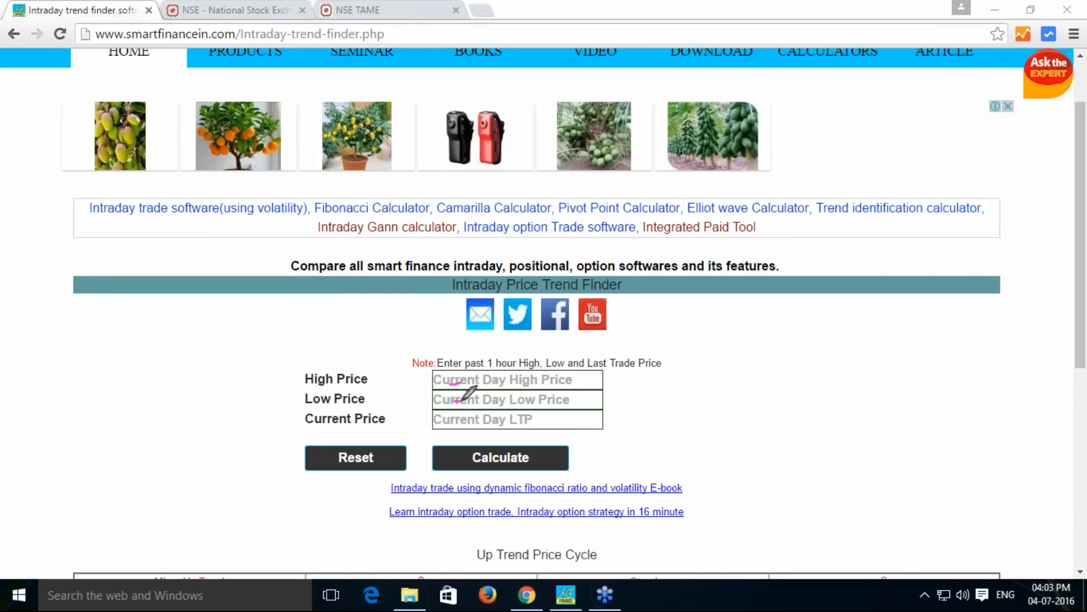
pyautogui.moveTo(866, 214)
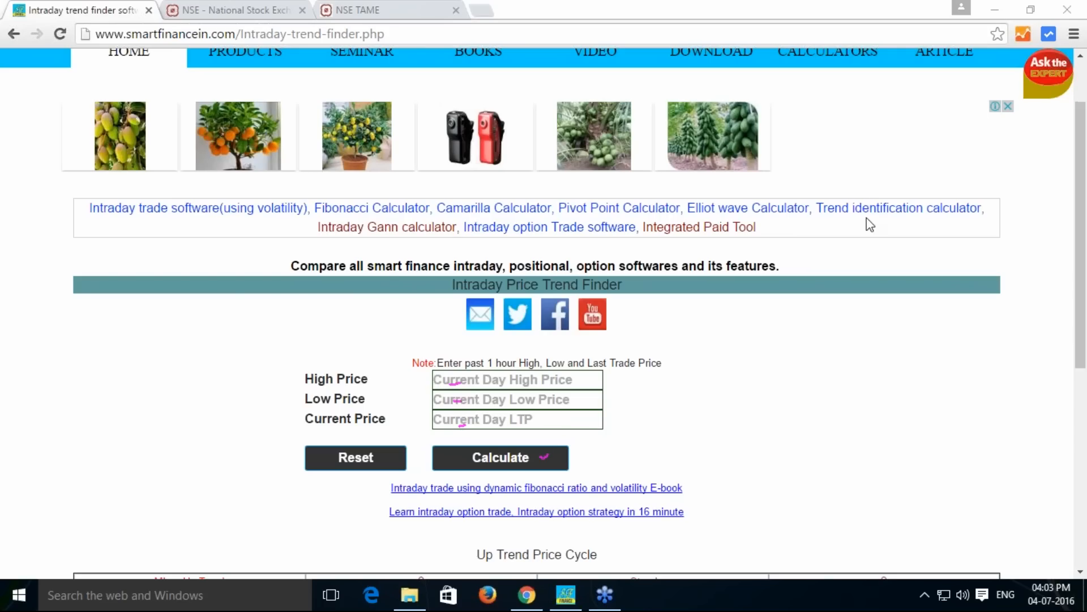
pyautogui.moveTo(894, 314)
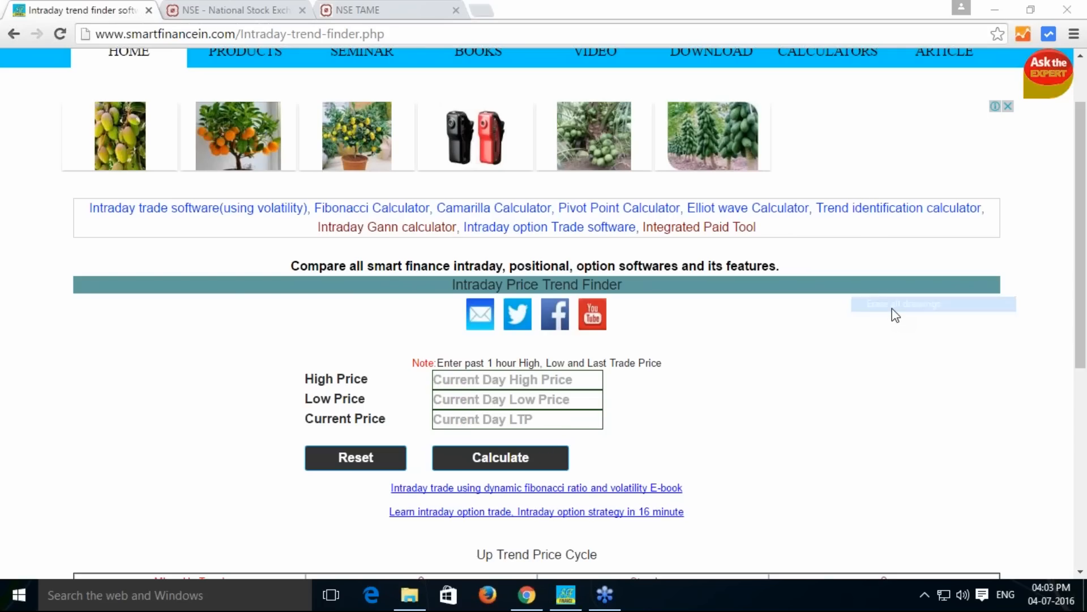
pyautogui.moveTo(895, 314)
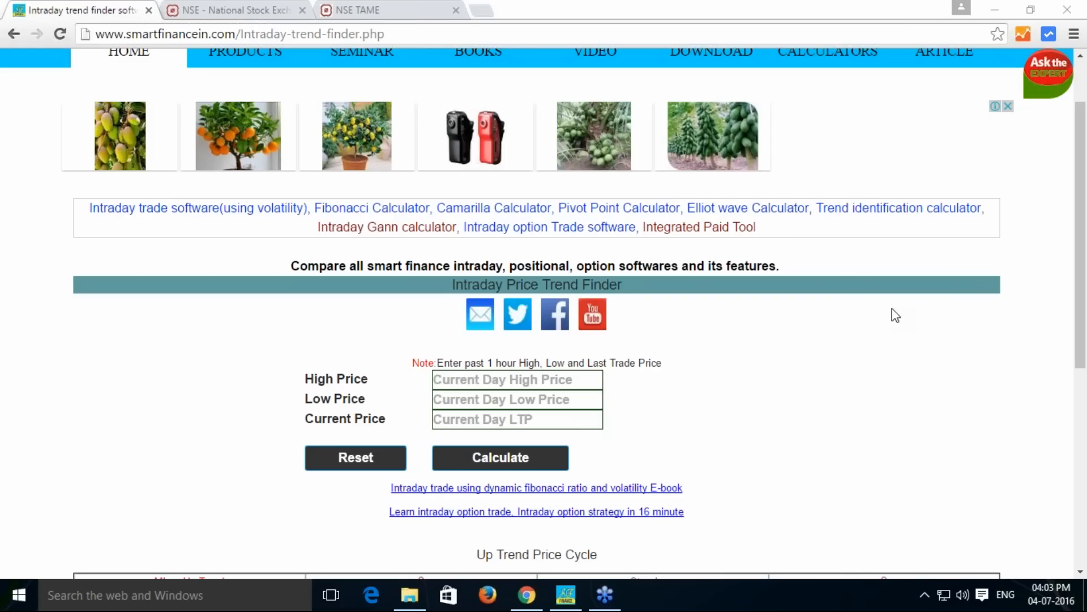
pyautogui.moveTo(589, 488)
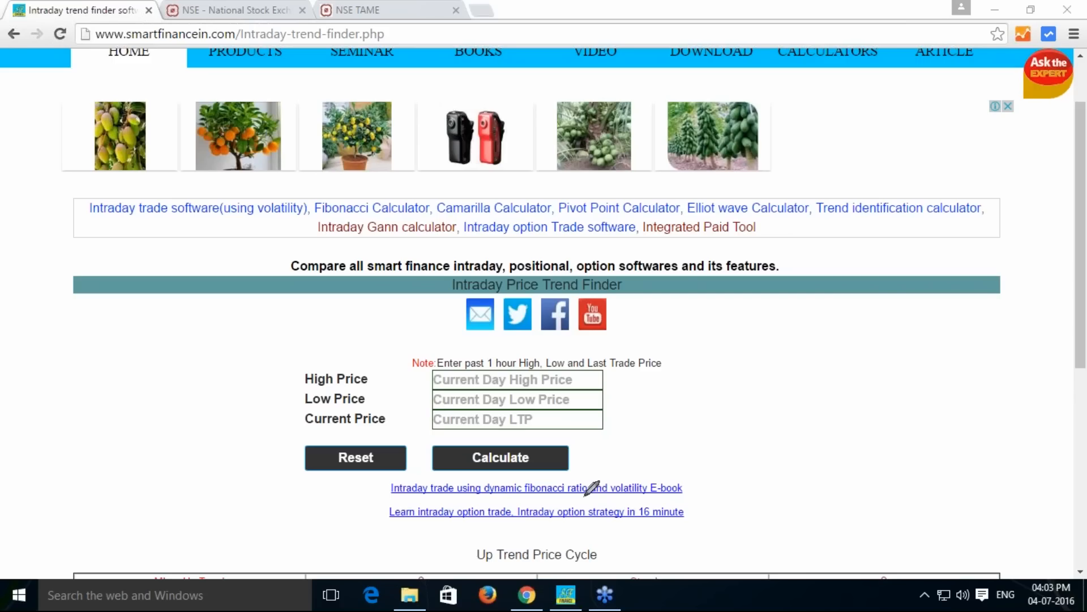
pyautogui.moveTo(492, 488)
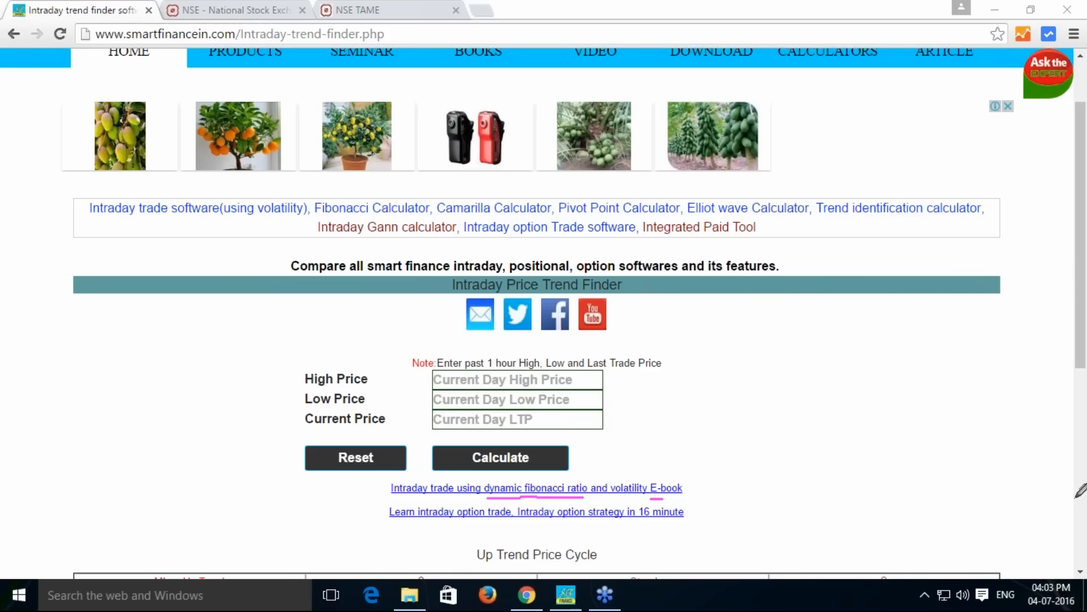
pyautogui.moveTo(676, 483)
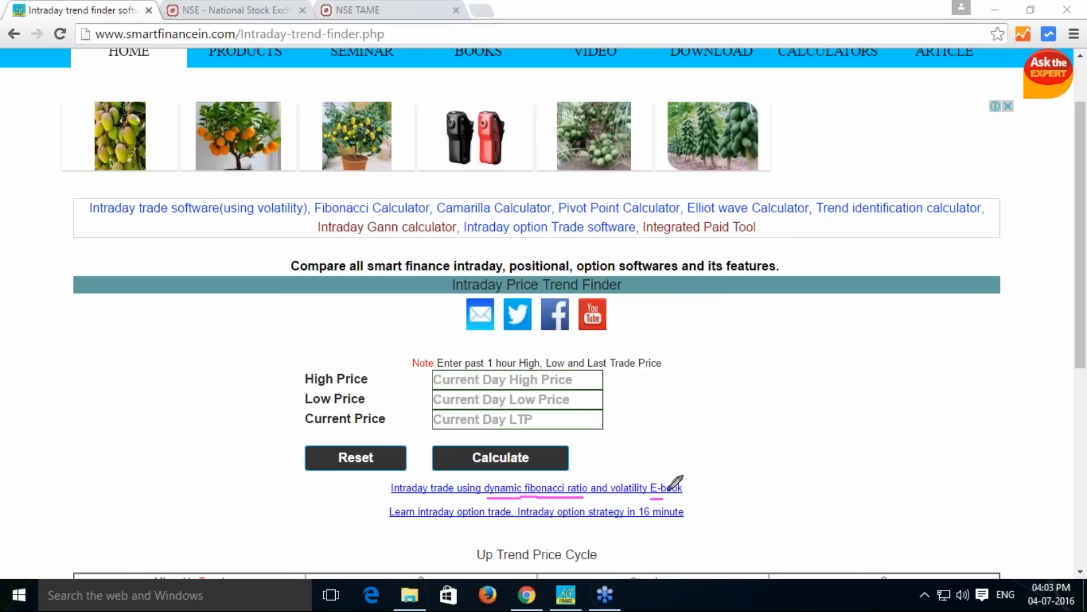
pyautogui.moveTo(868, 213)
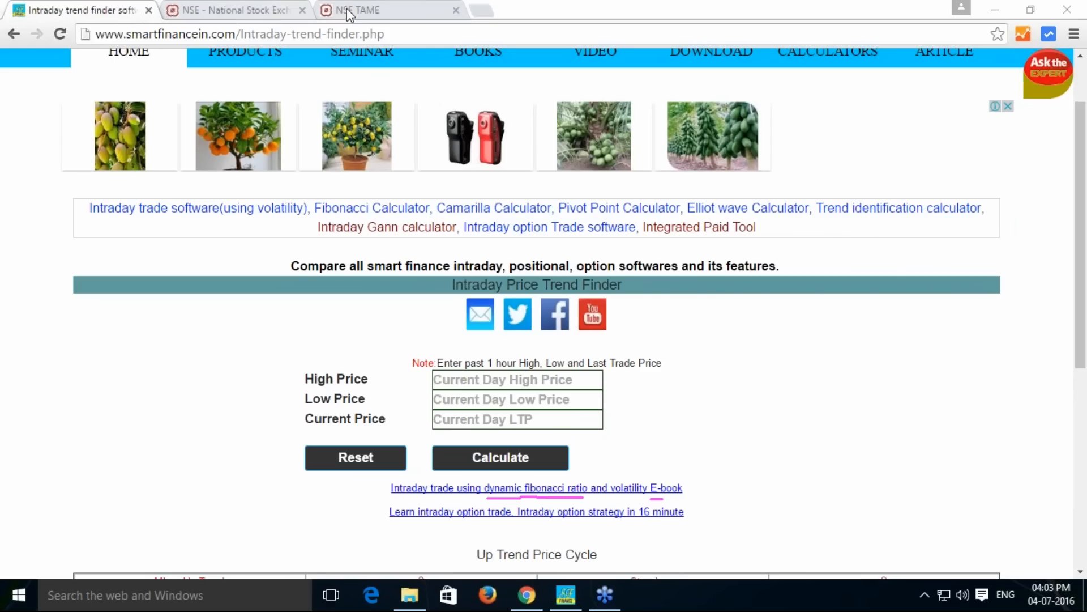
# - Switch to the NSE TAME tab showing the Nifty futures 1-minute chart for 4 July
pyautogui.click(357, 10)
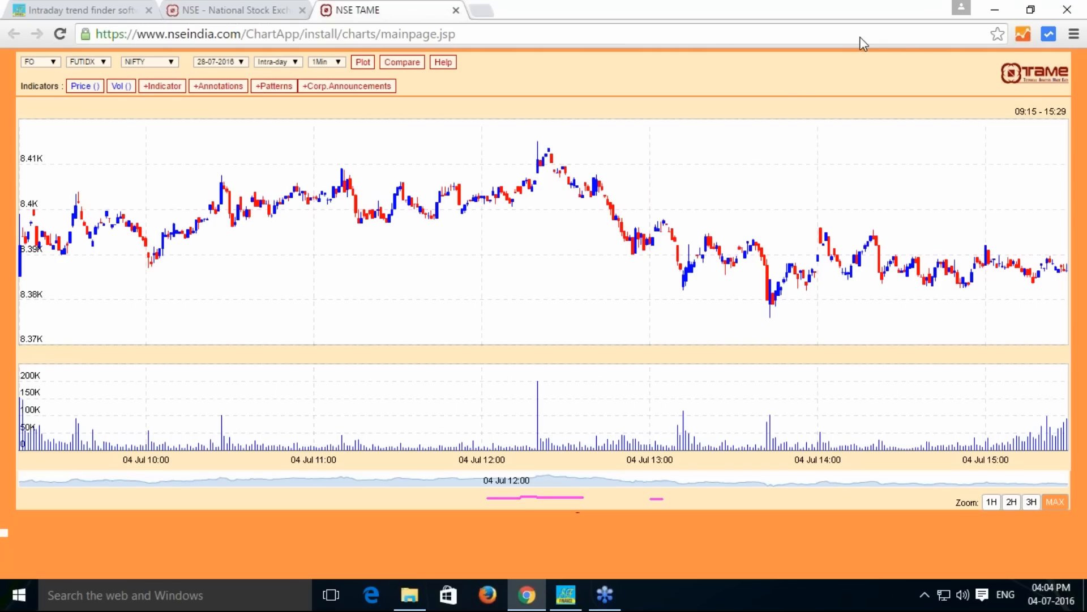
pyautogui.moveTo(1050, 594)
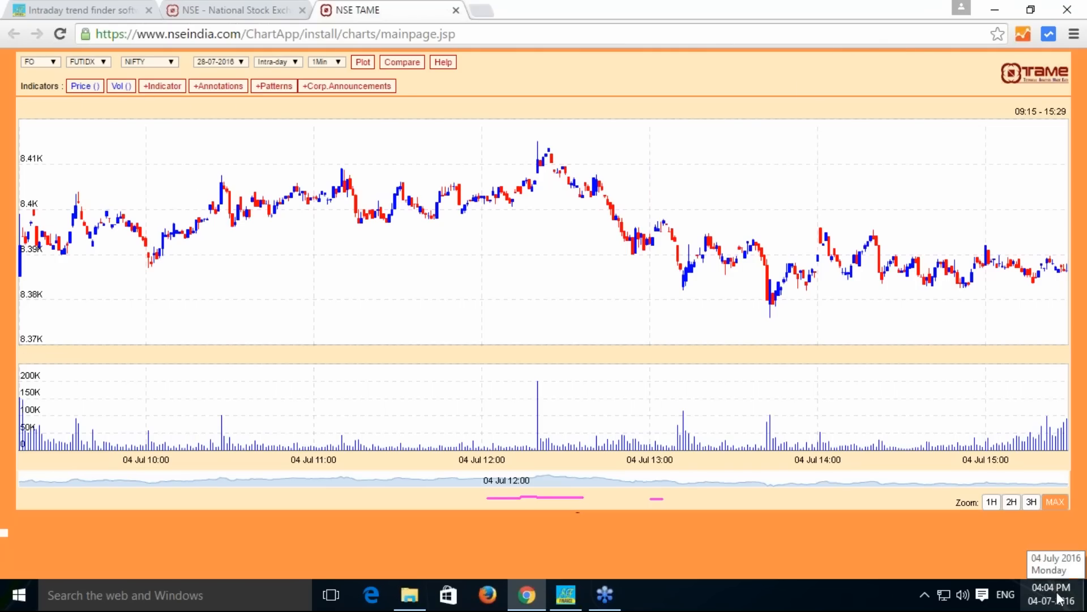
pyautogui.moveTo(588, 503)
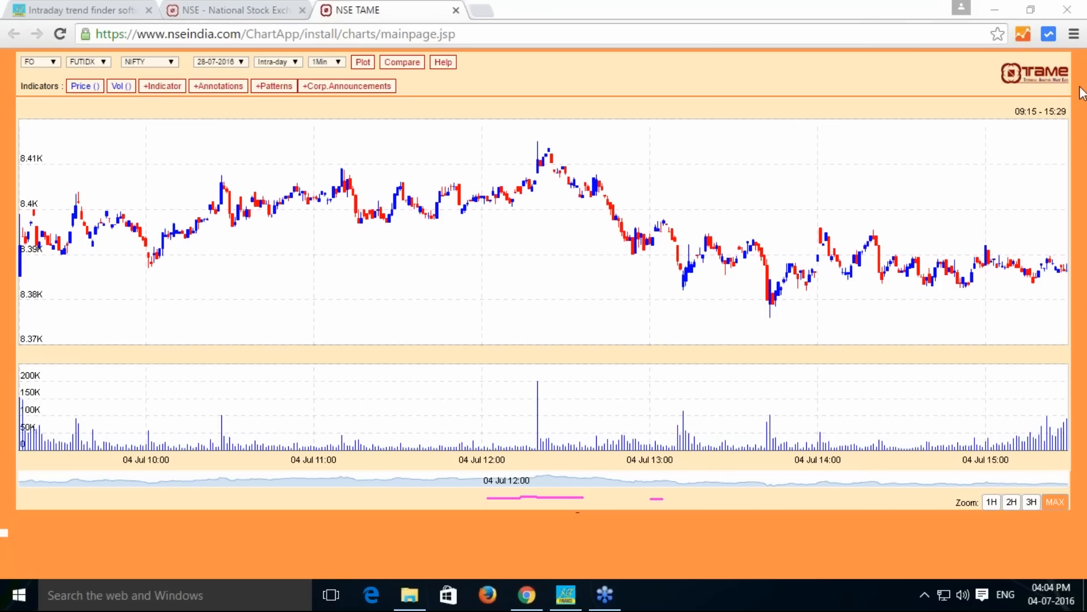
pyautogui.moveTo(25, 278)
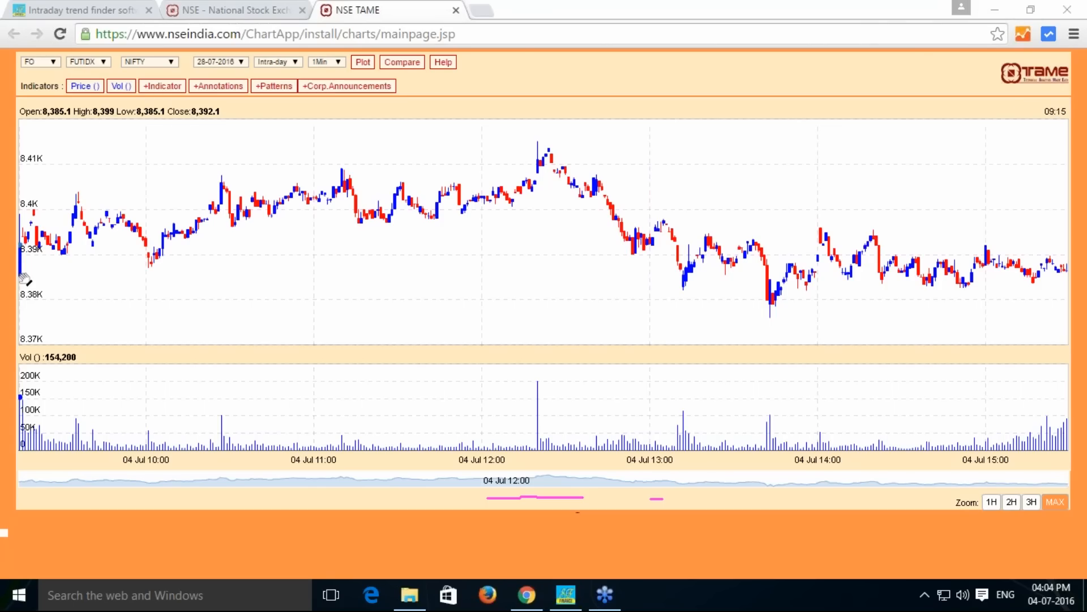
pyautogui.moveTo(527, 595)
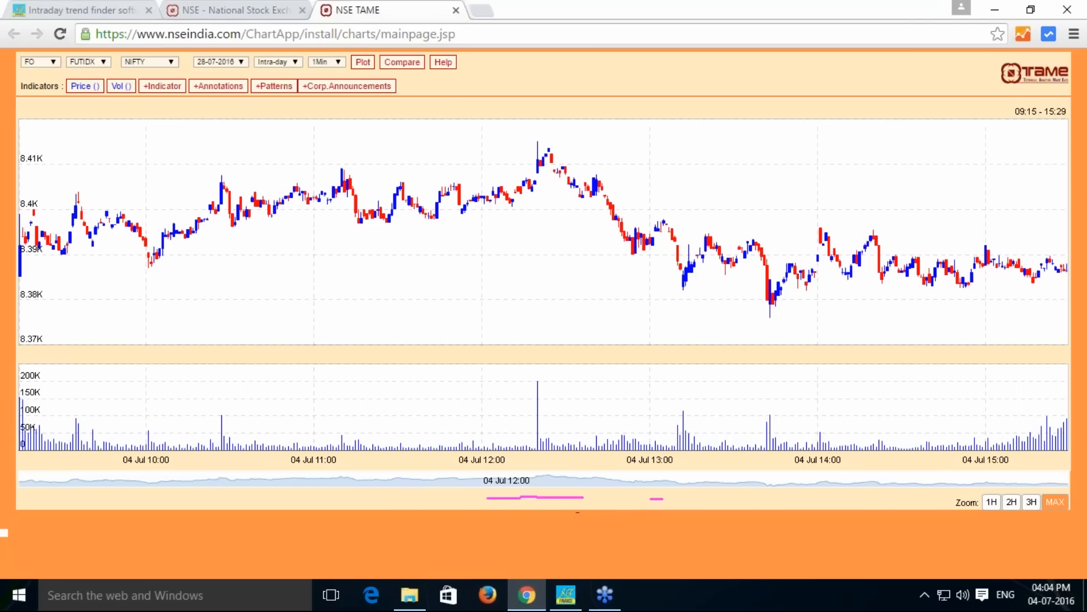
pyautogui.click(80, 10)
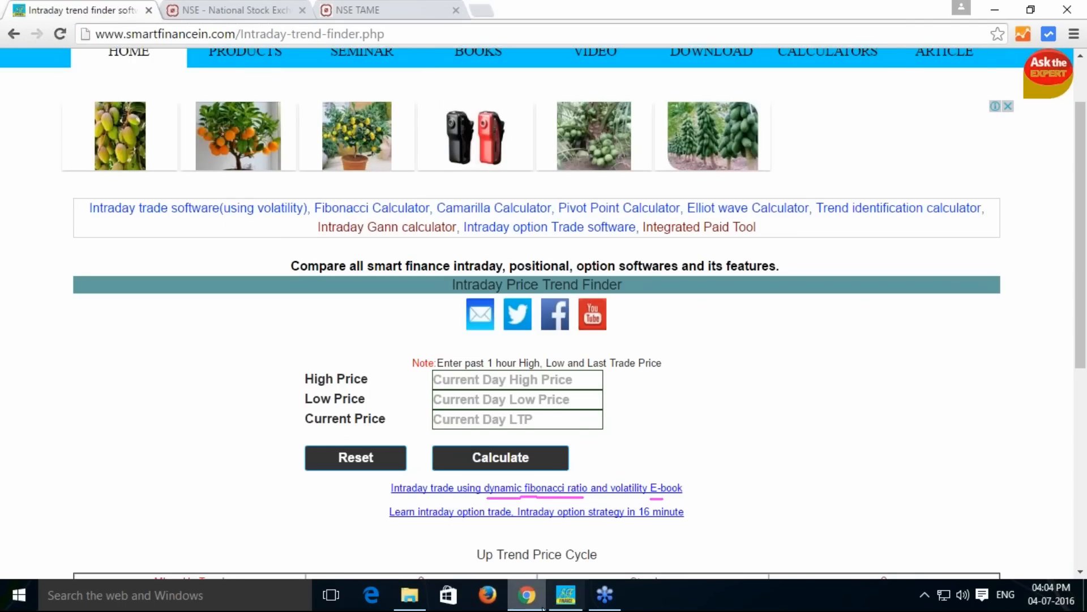
pyautogui.click(409, 600)
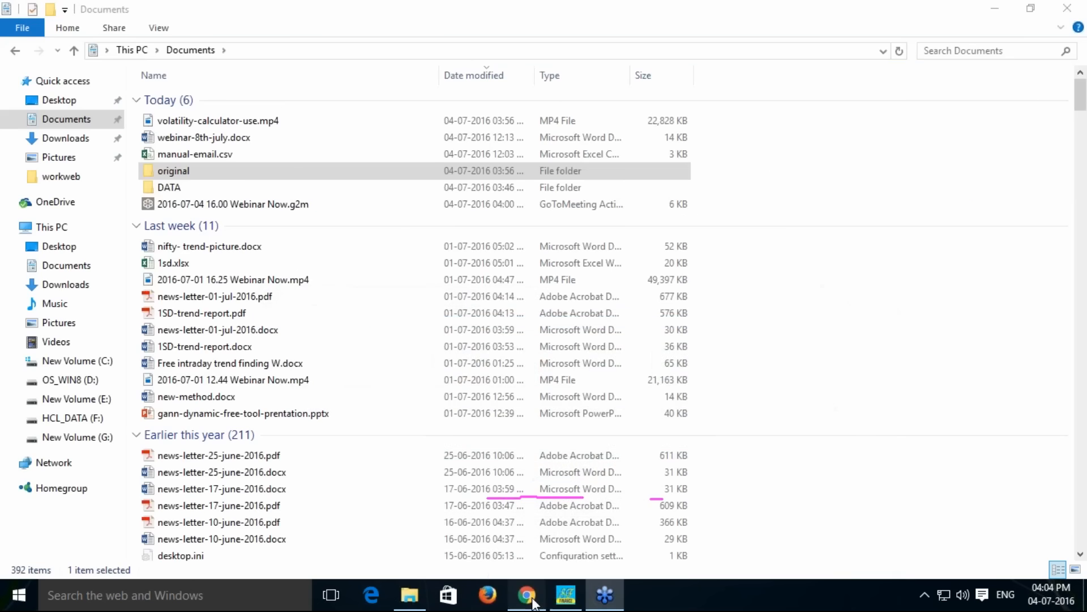
pyautogui.click(525, 595)
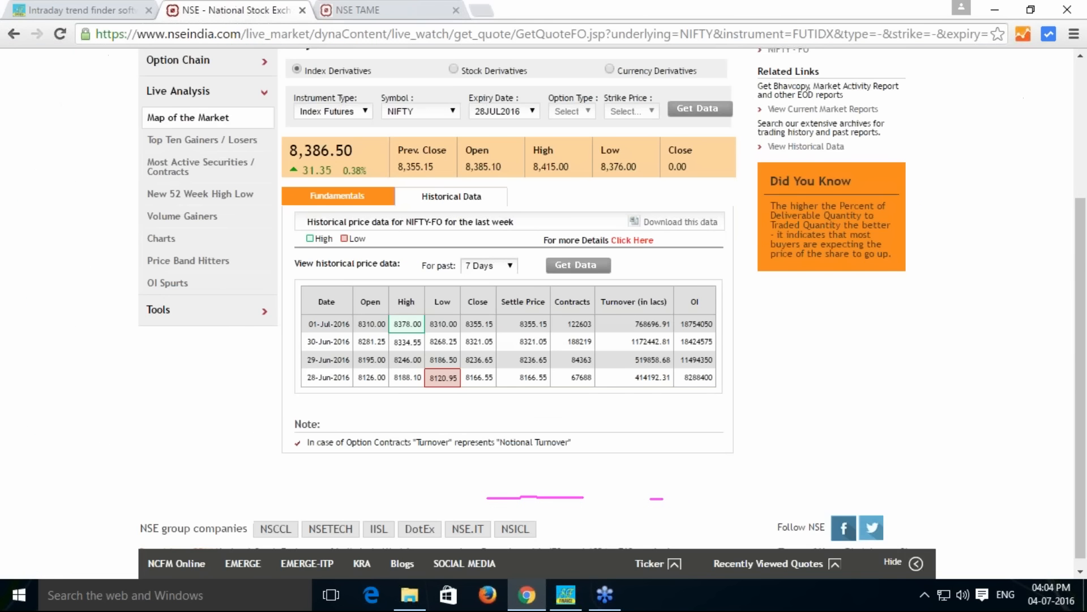
pyautogui.click(353, 10)
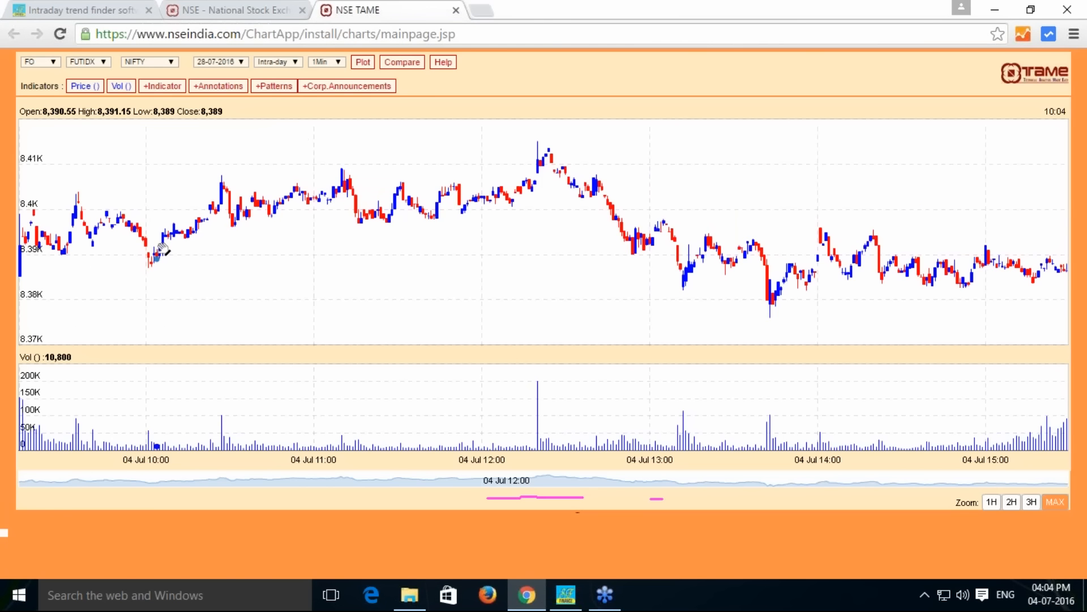
pyautogui.click(233, 9)
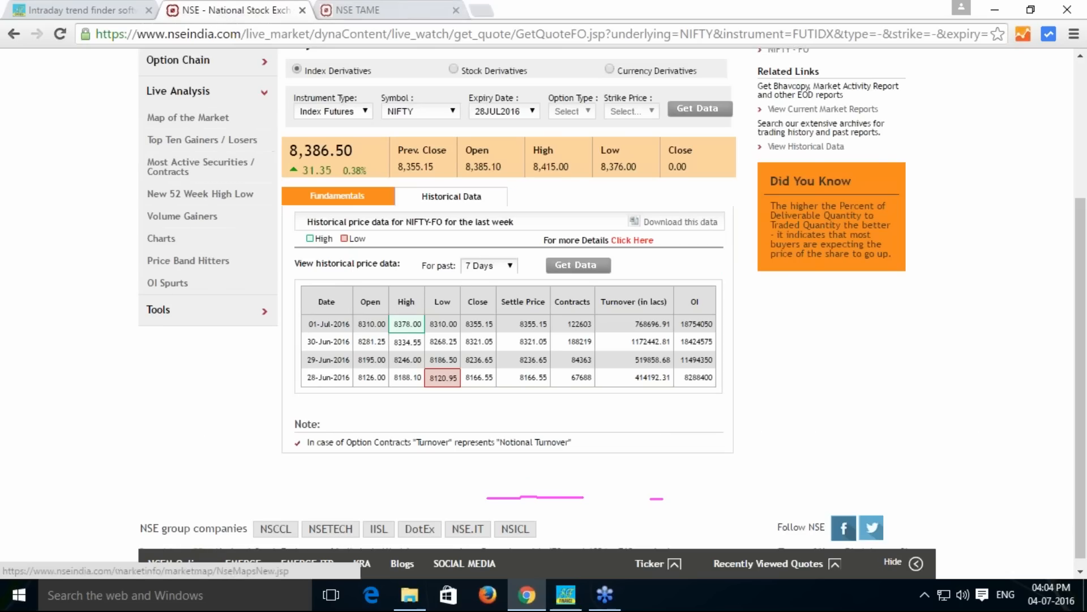
pyautogui.click(374, 9)
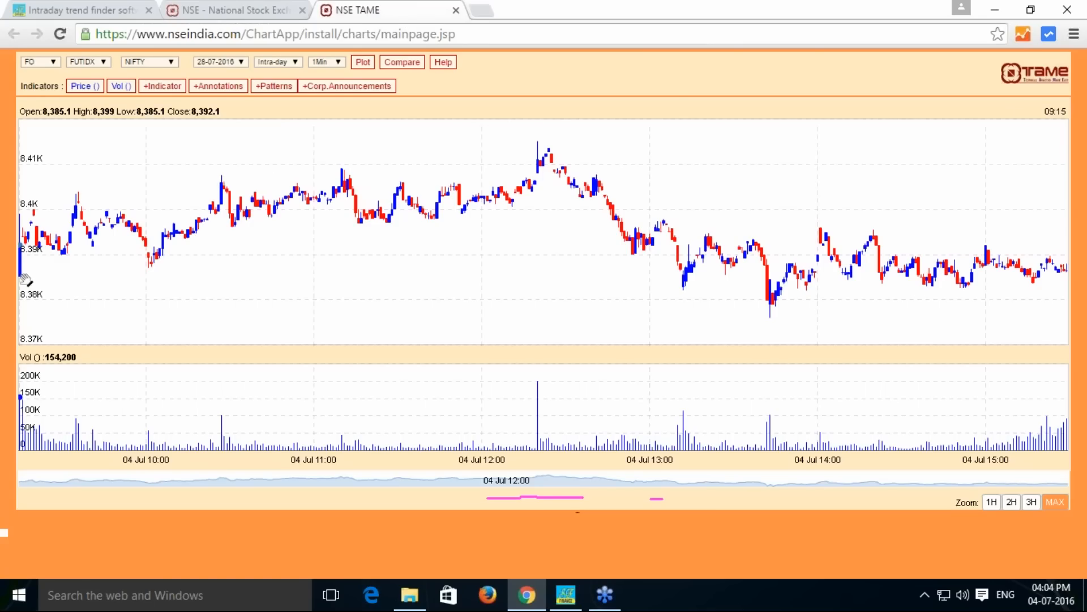
pyautogui.moveTo(90, 264)
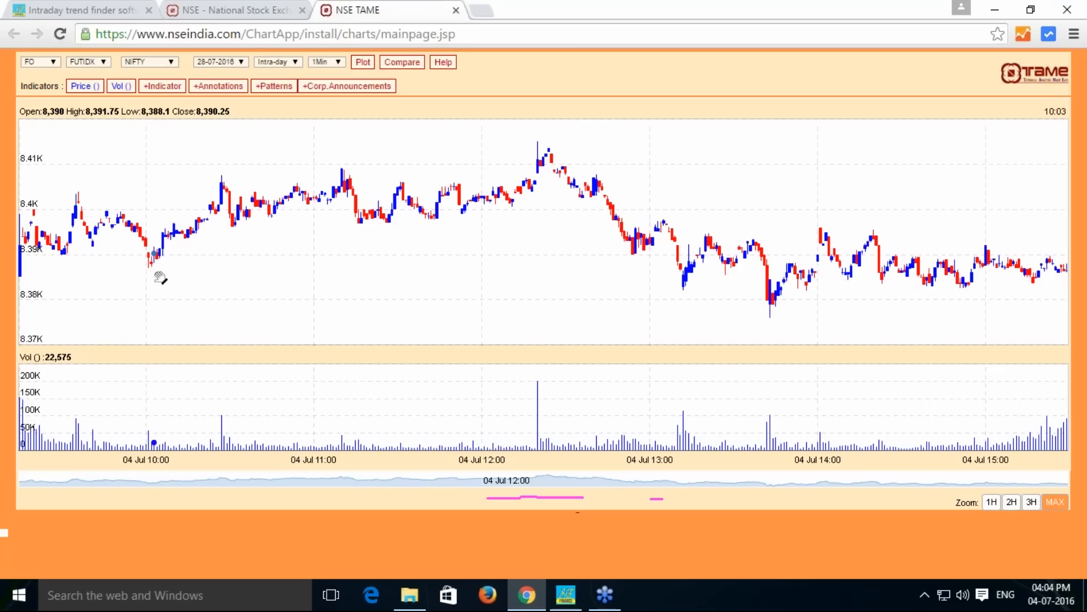
pyautogui.moveTo(160, 276)
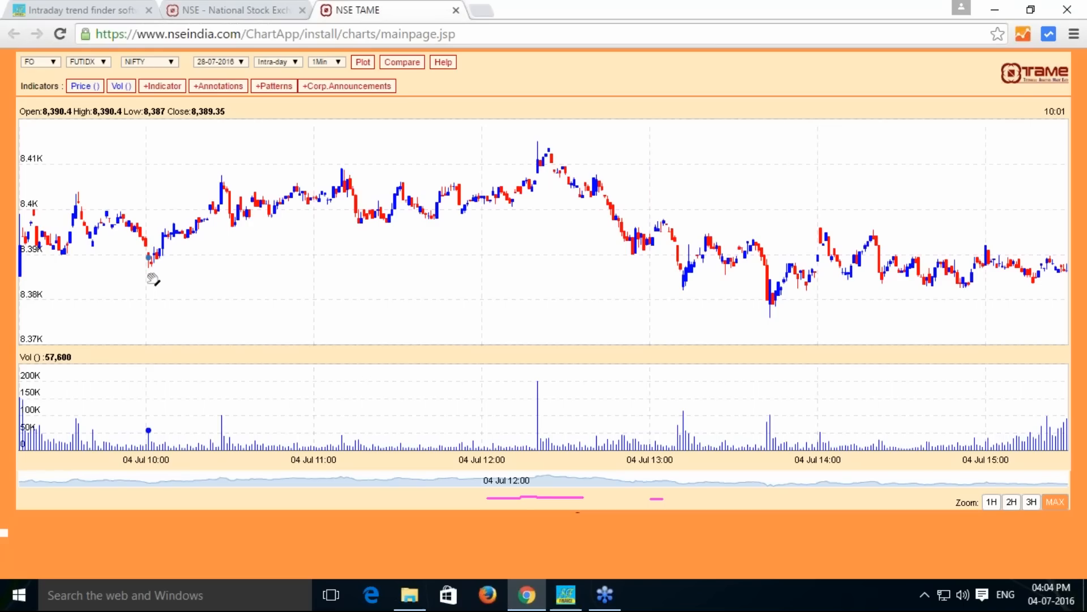
pyautogui.moveTo(28, 278)
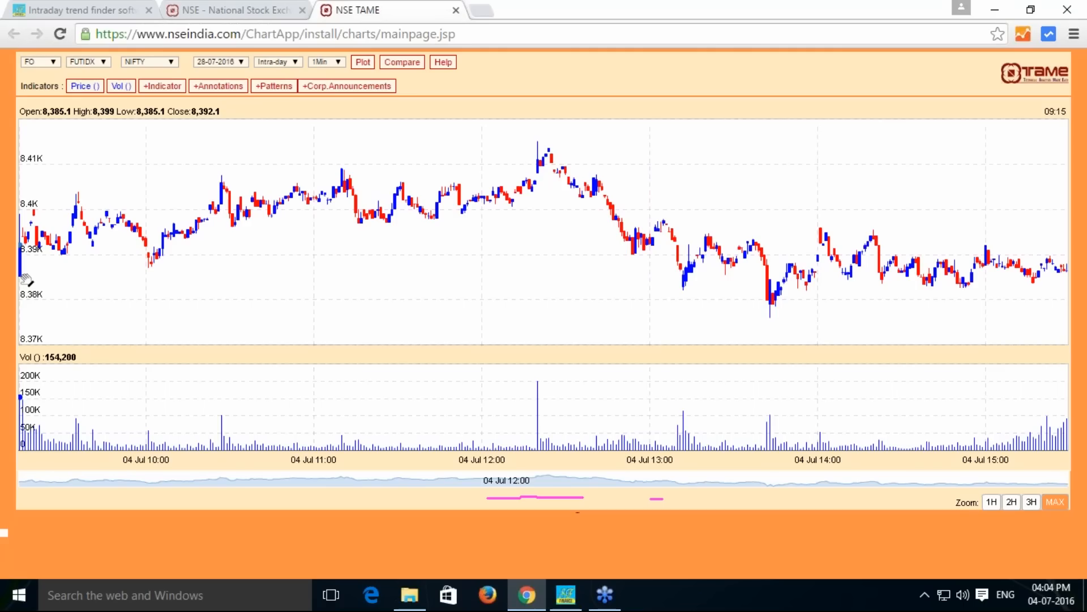
pyautogui.moveTo(66, 200)
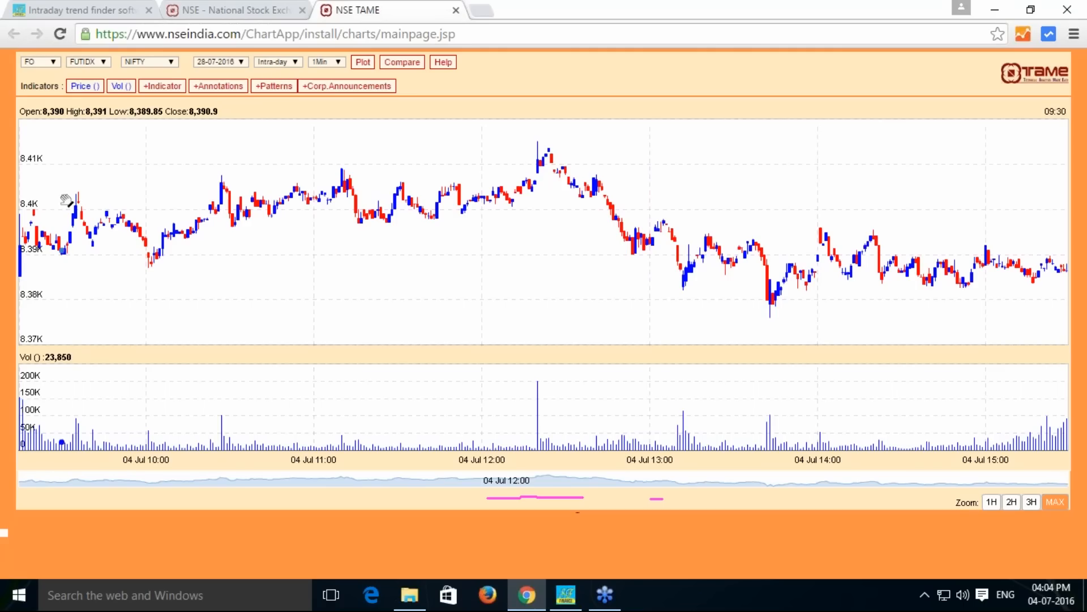
pyautogui.moveTo(220, 264)
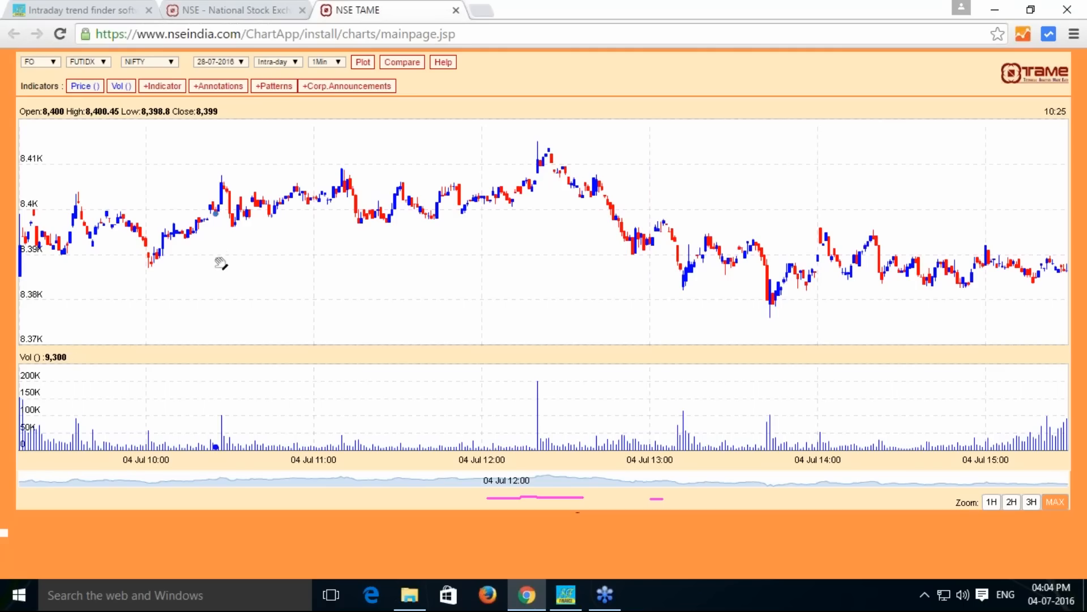
pyautogui.moveTo(174, 267)
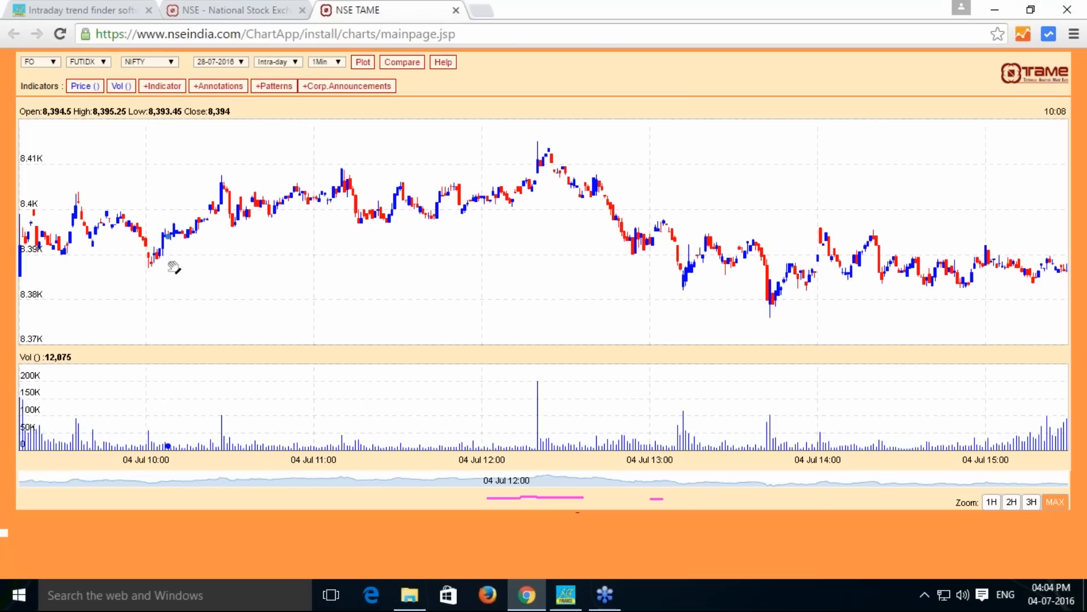
pyautogui.moveTo(183, 265)
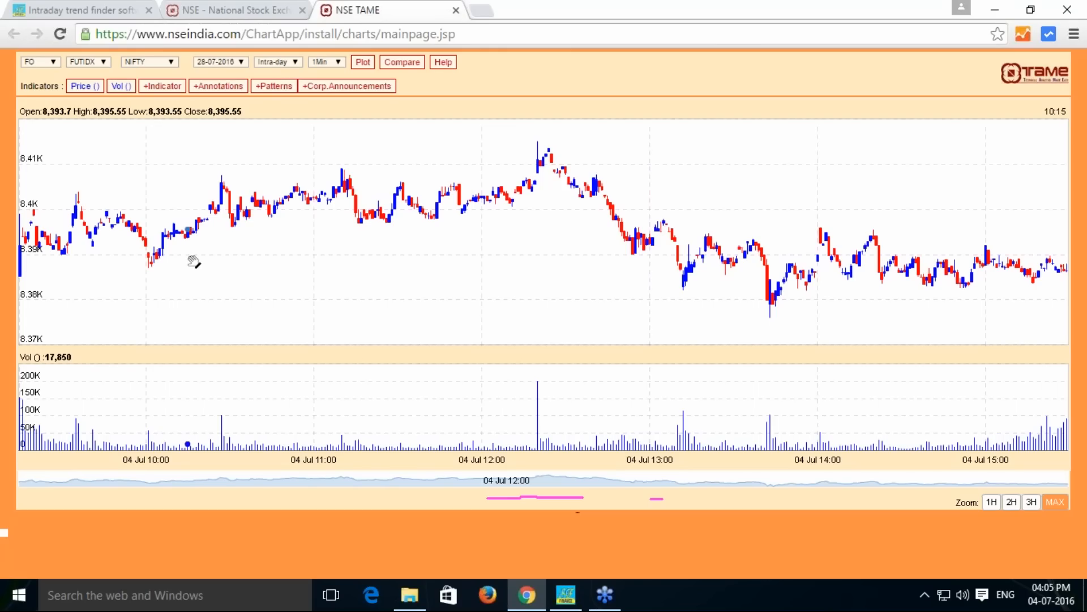
pyautogui.moveTo(183, 260)
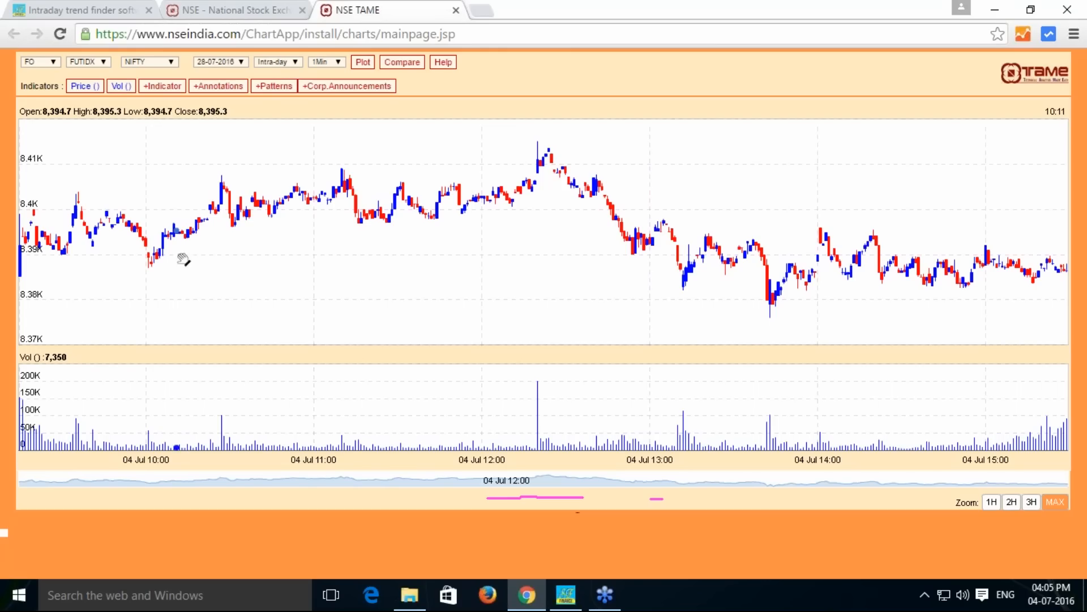
pyautogui.moveTo(87, 208)
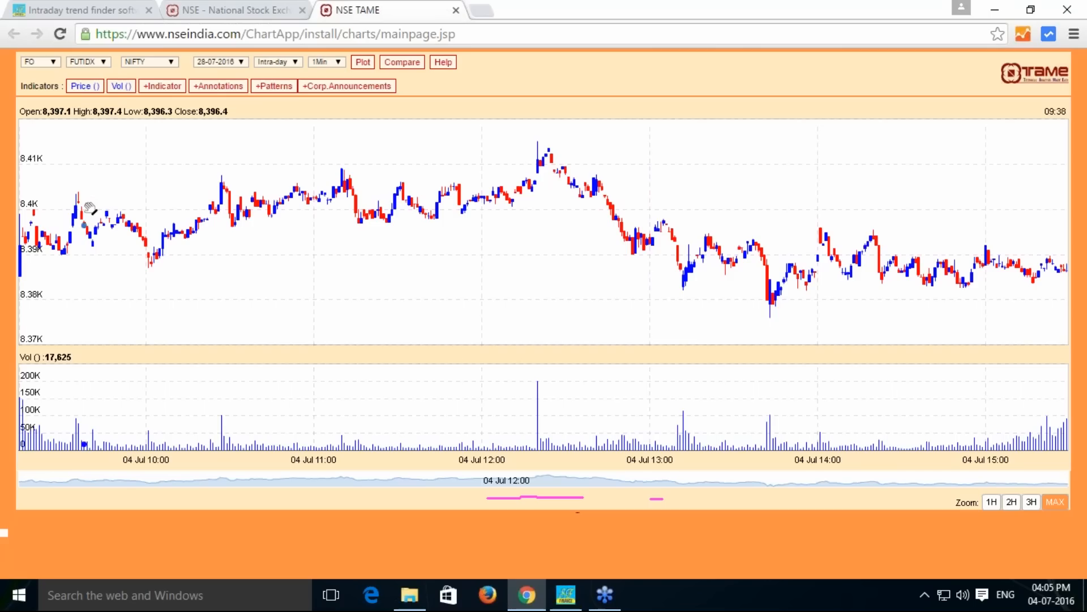
pyautogui.moveTo(83, 211)
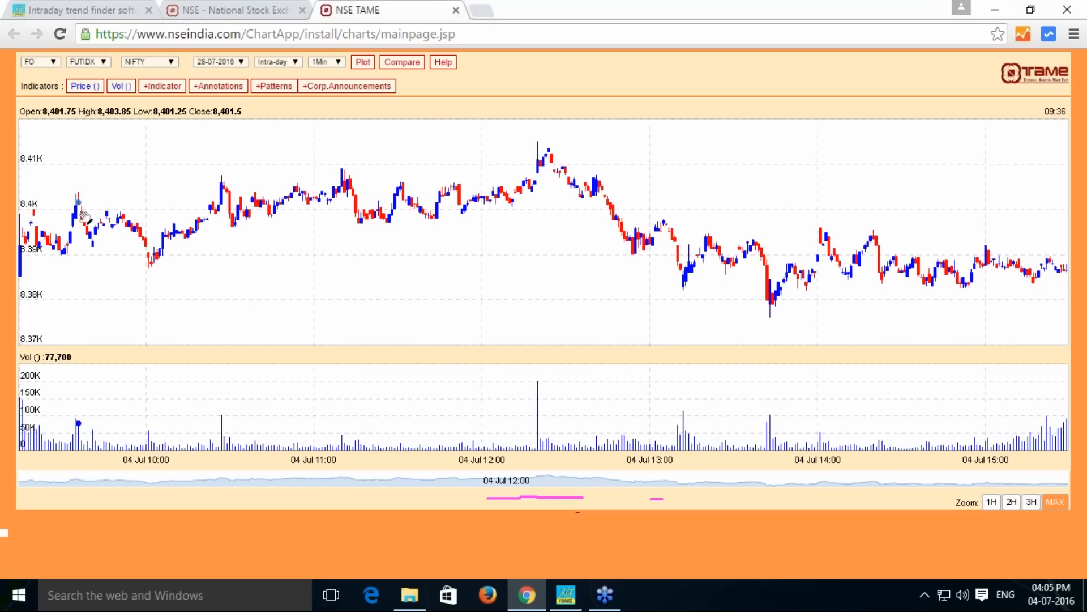
pyautogui.click(162, 85)
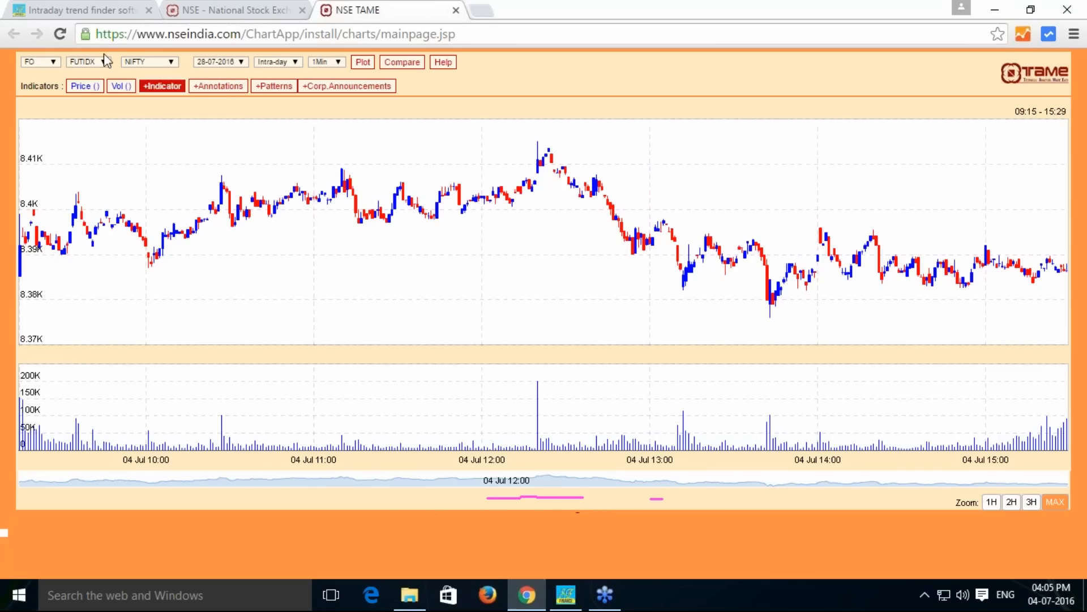
# - Enter High Price 8404 and Low Price 8385, then return to the NSE chart
pyautogui.click(77, 10)
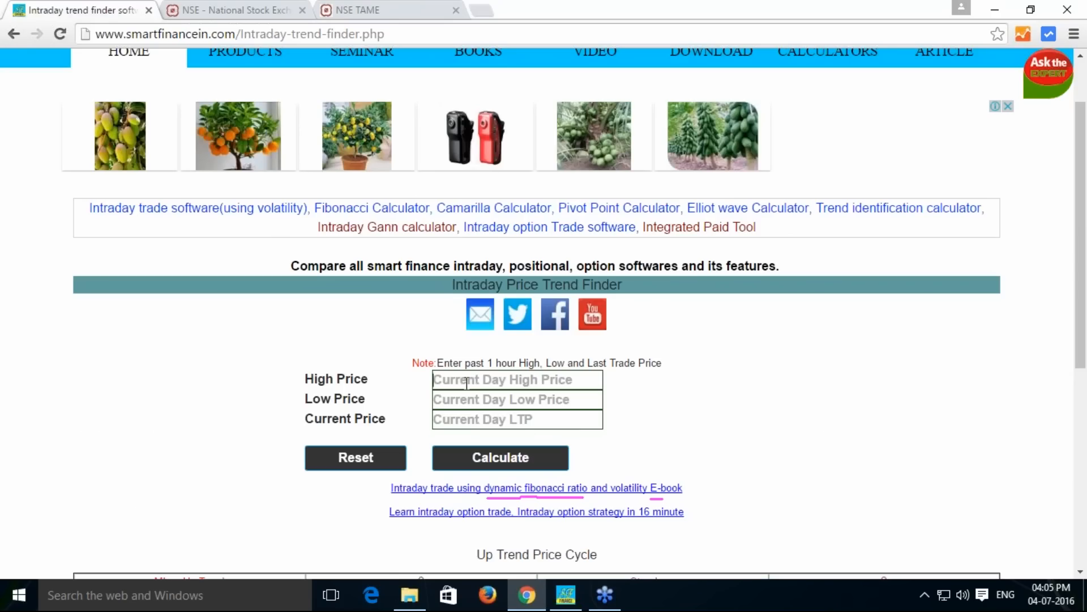
pyautogui.write('8404')
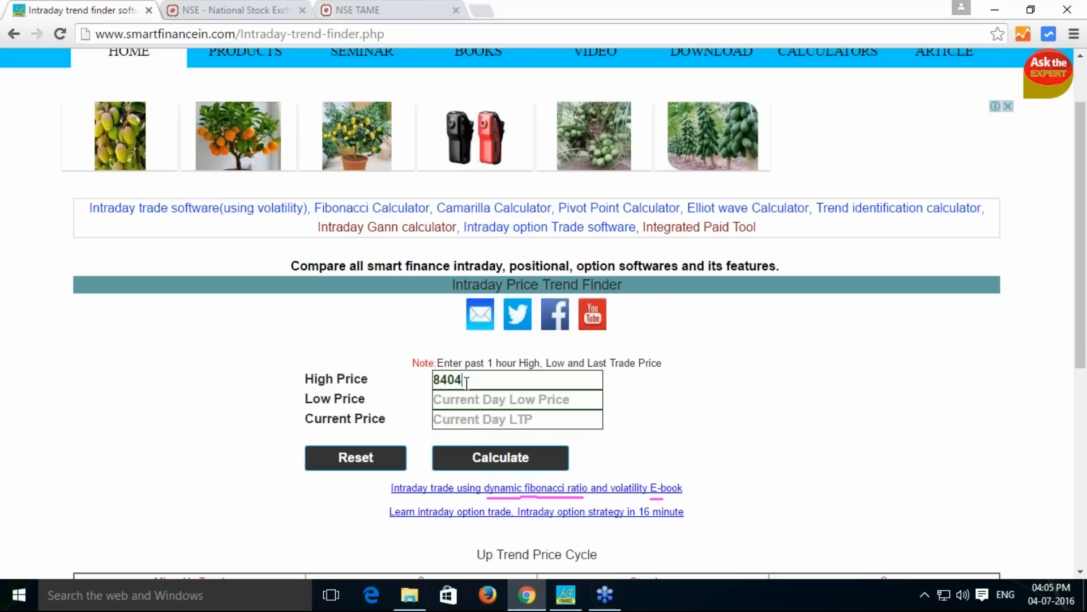
pyautogui.moveTo(435, 359)
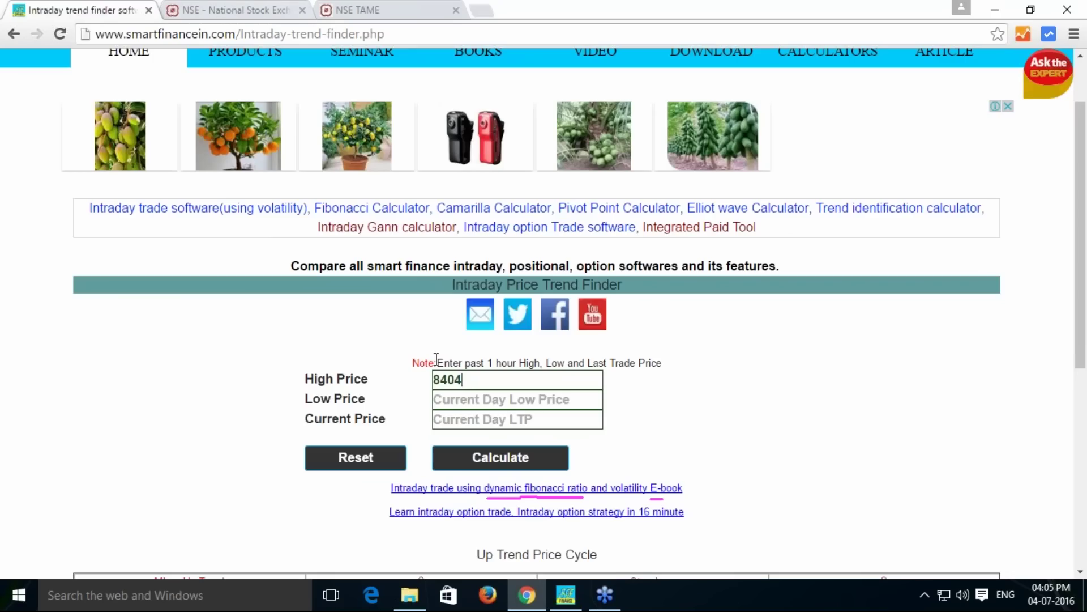
pyautogui.write('8385')
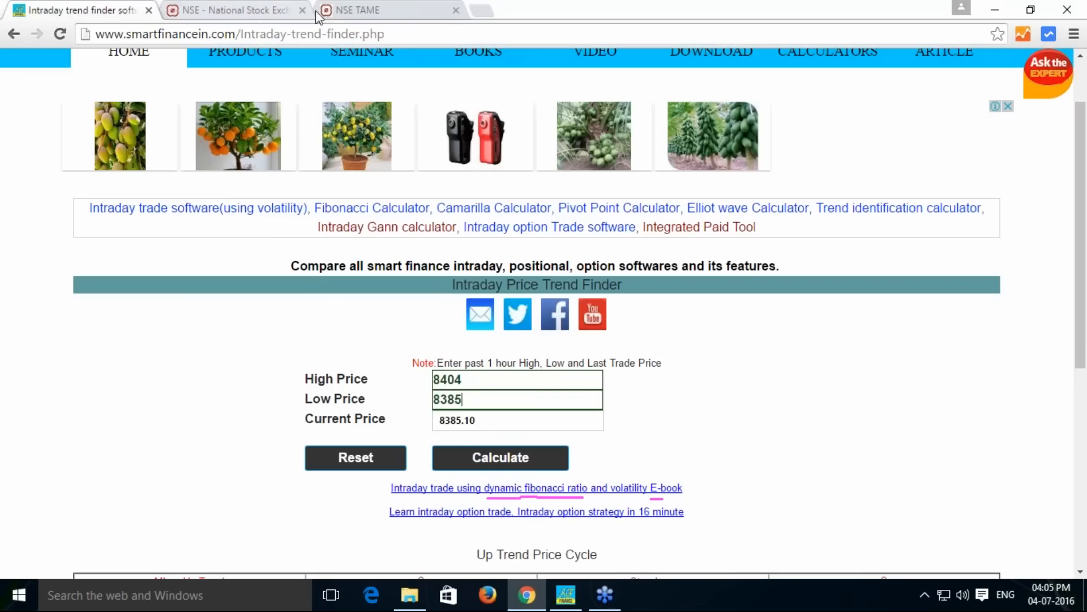
pyautogui.click(388, 10)
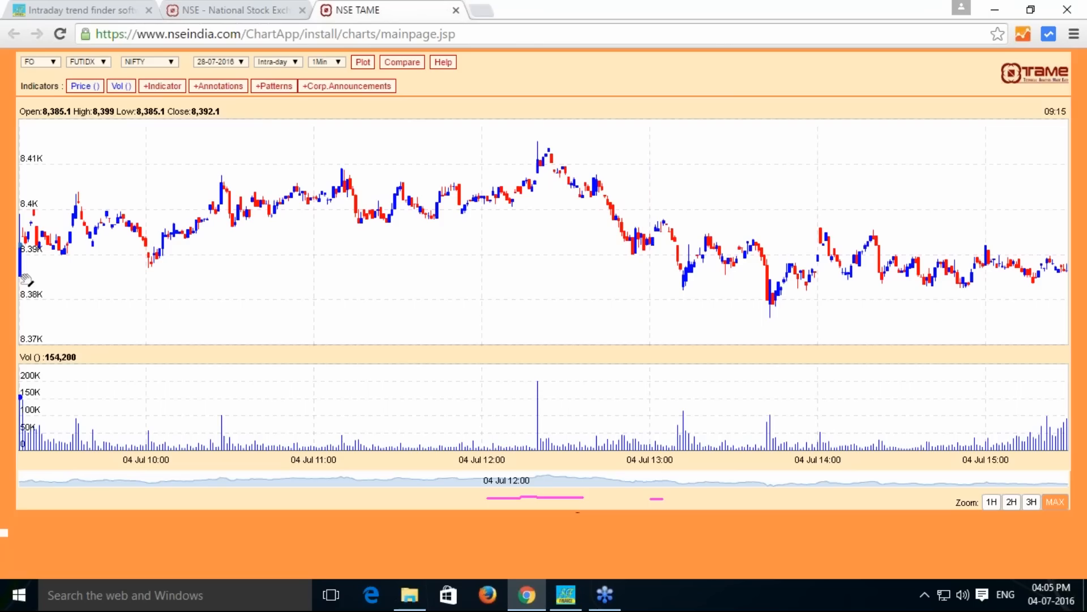
pyautogui.moveTo(173, 270)
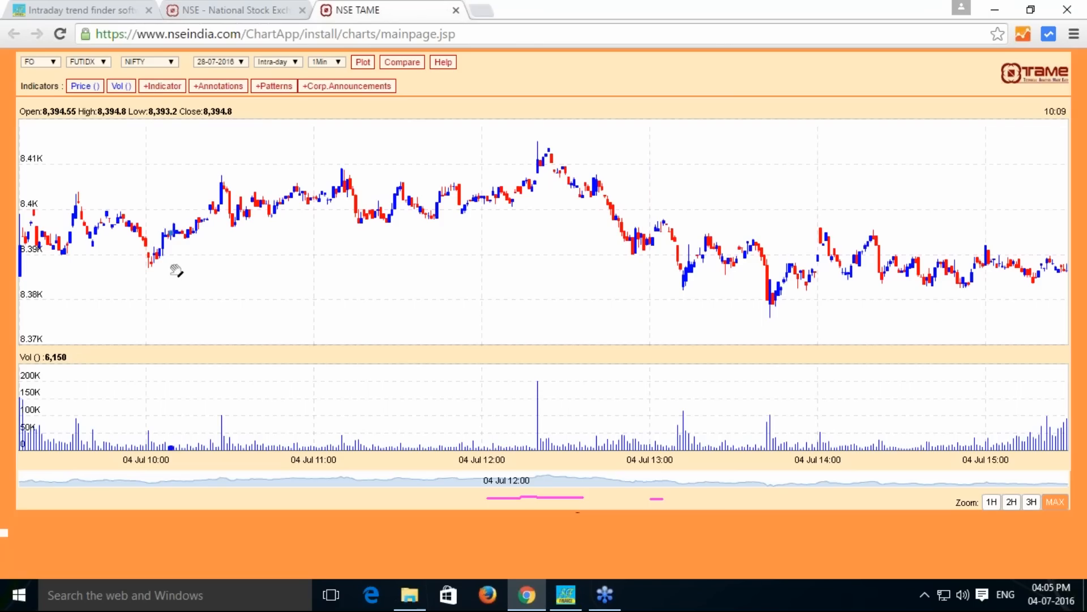
pyautogui.moveTo(179, 264)
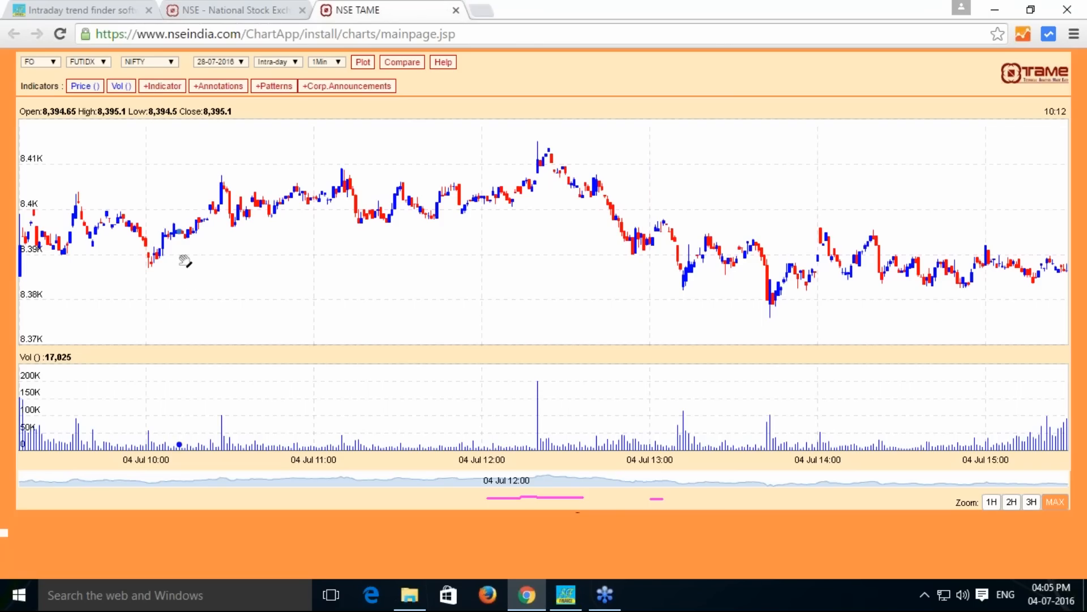
pyautogui.moveTo(190, 262)
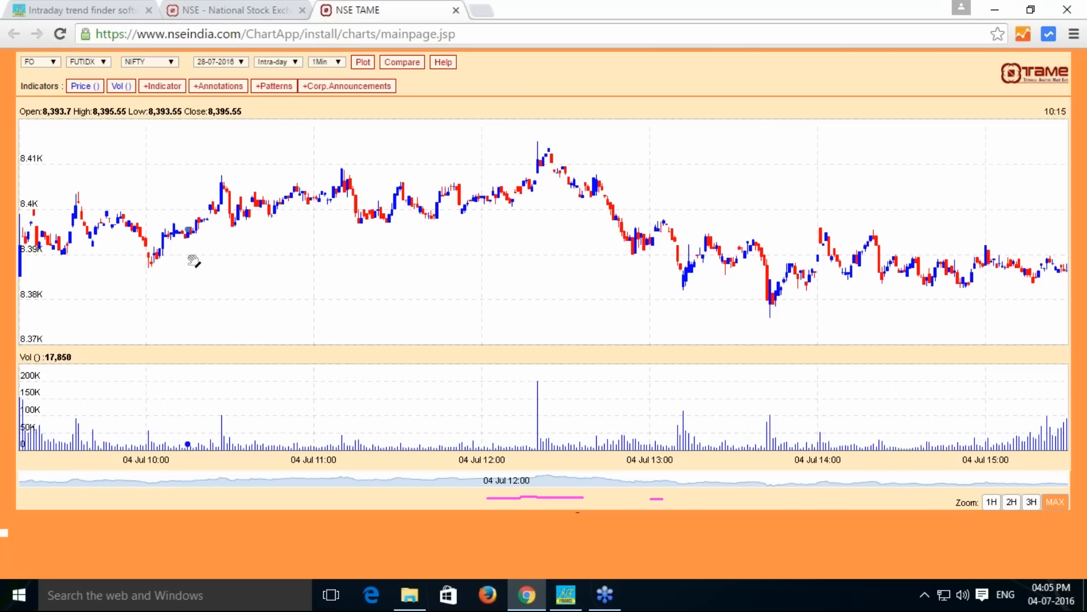
pyautogui.moveTo(255, 18)
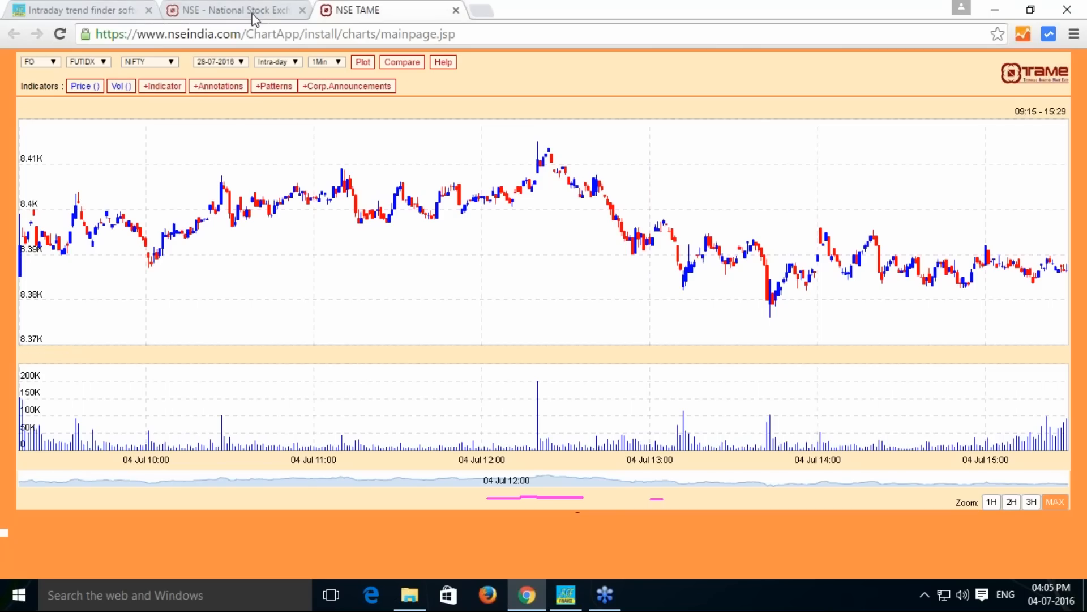
# - Enter Current Price 8395.55 and calculate the up and down trend targets and stop losses
pyautogui.click(77, 9)
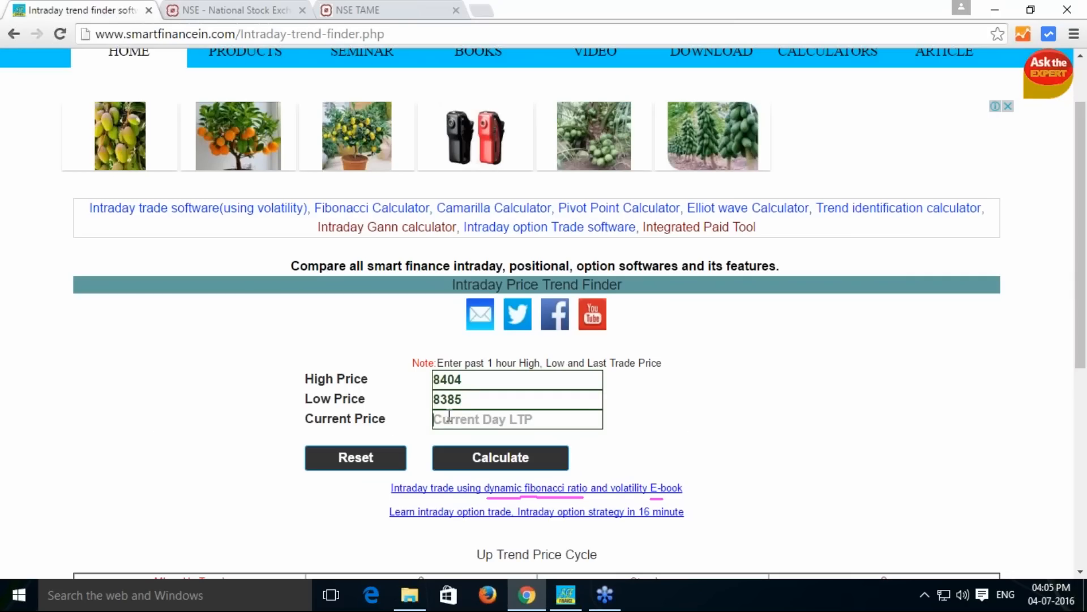
pyautogui.write('8395.')
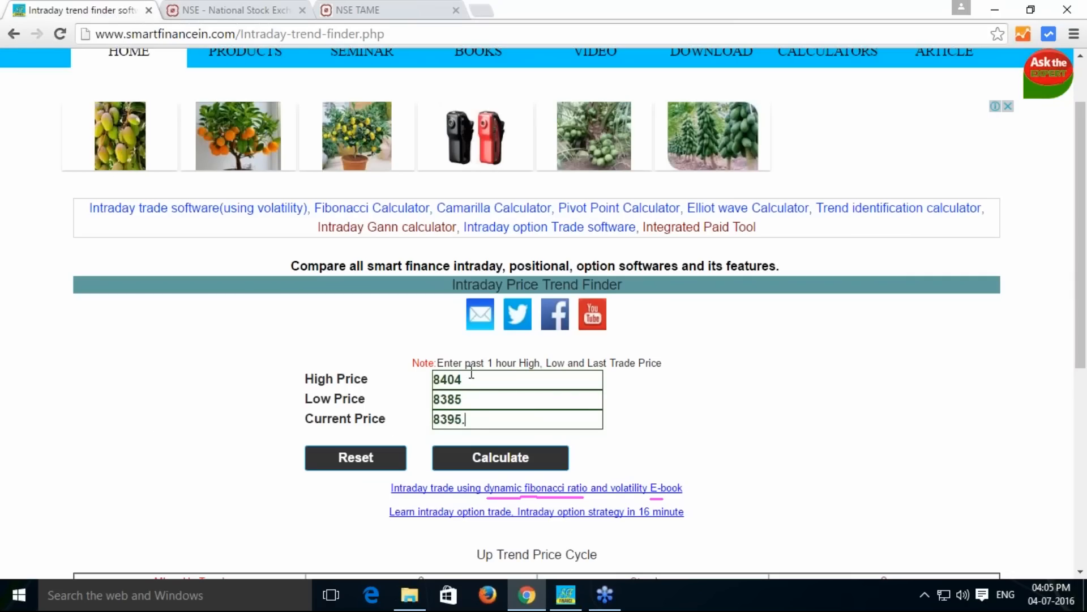
pyautogui.write('55')
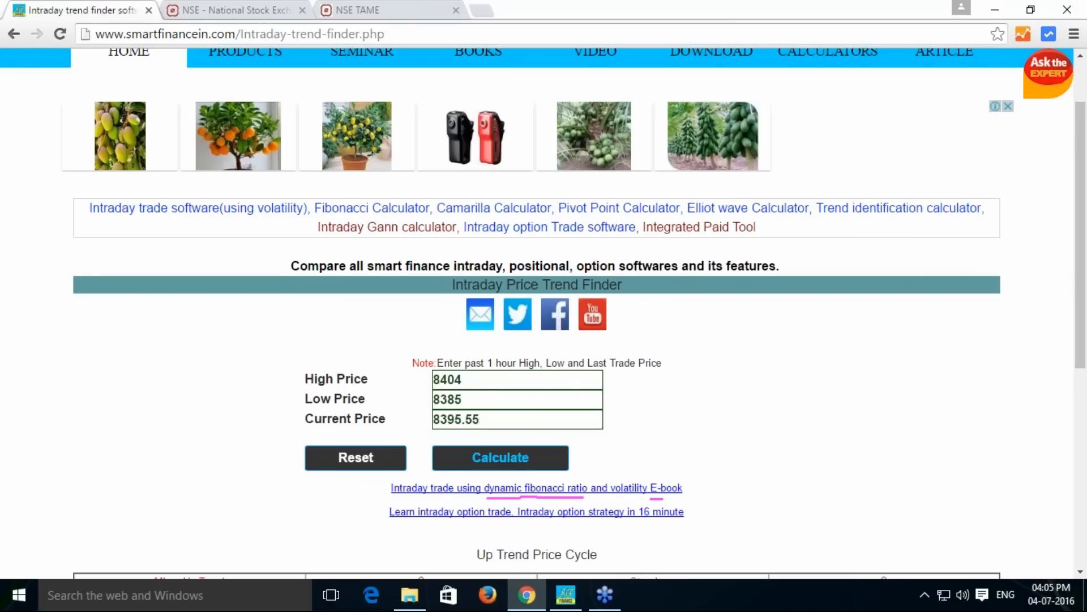
pyautogui.click(500, 457)
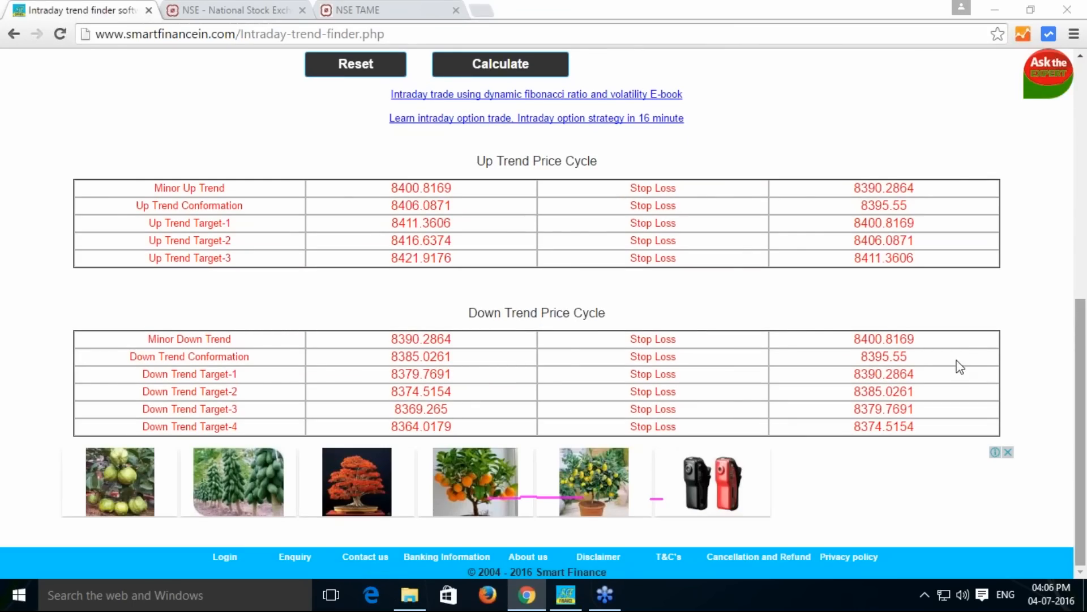
pyautogui.moveTo(330, 180)
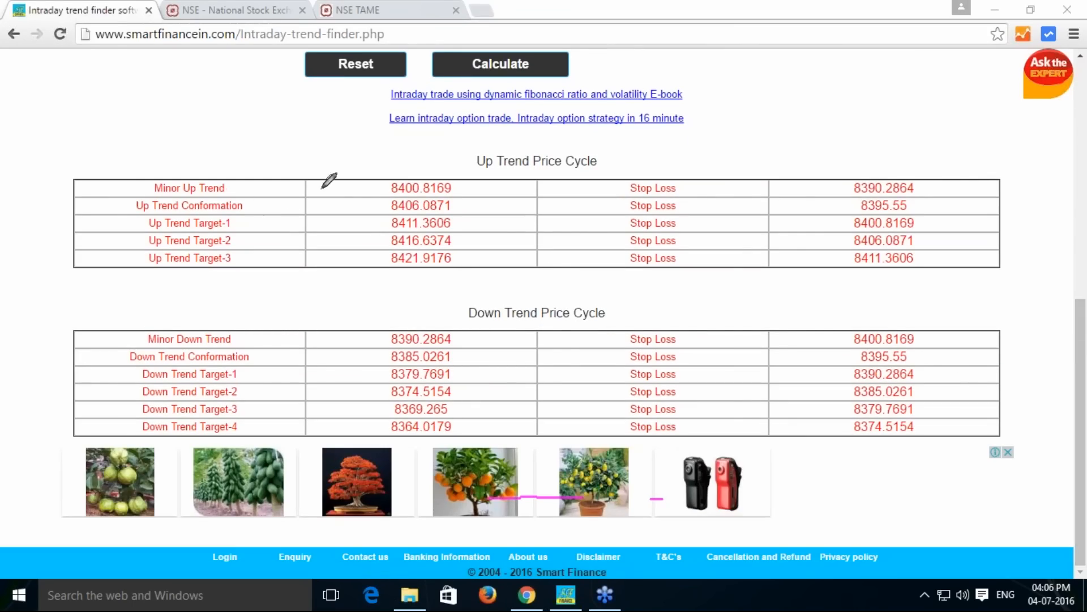
# - Mark Up Trend values 8400.8169, 8406.0871 and 8411.3606 and their stop losses with the pen
pyautogui.scroll(3)
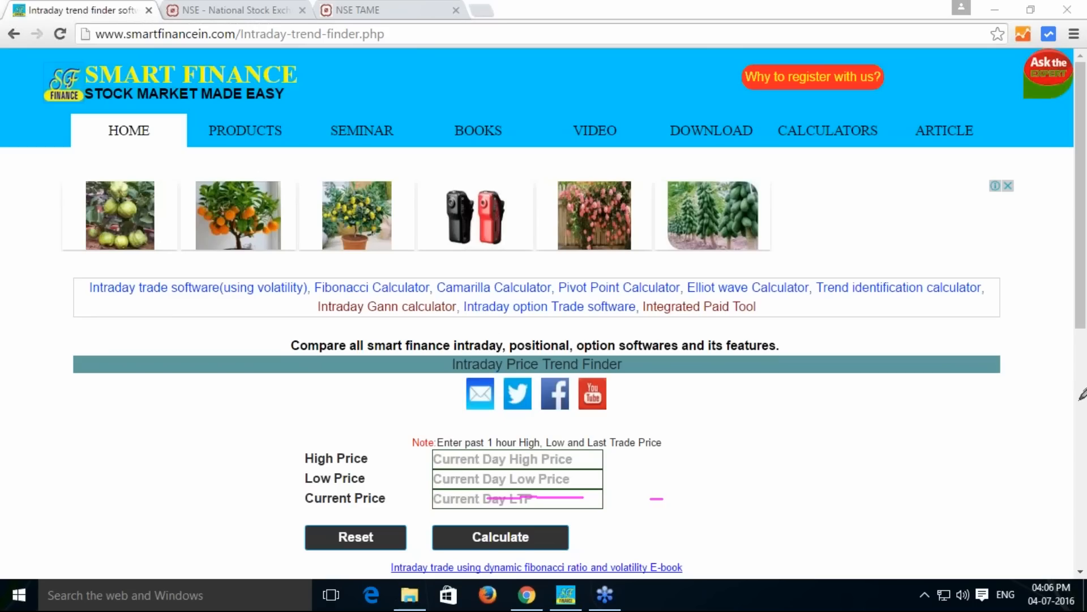
pyautogui.moveTo(734, 455)
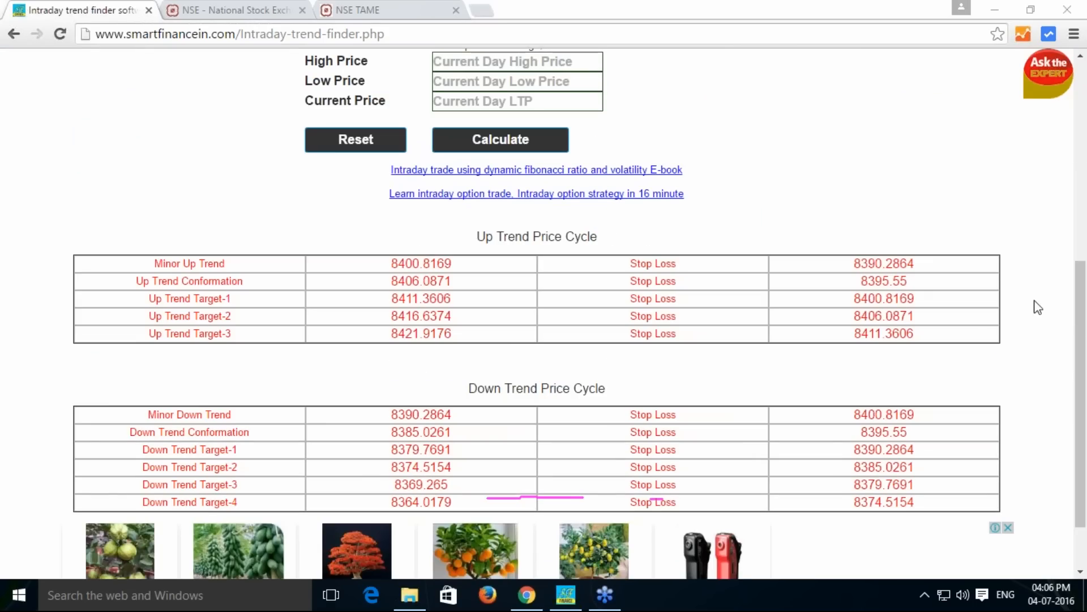
pyautogui.moveTo(423, 271)
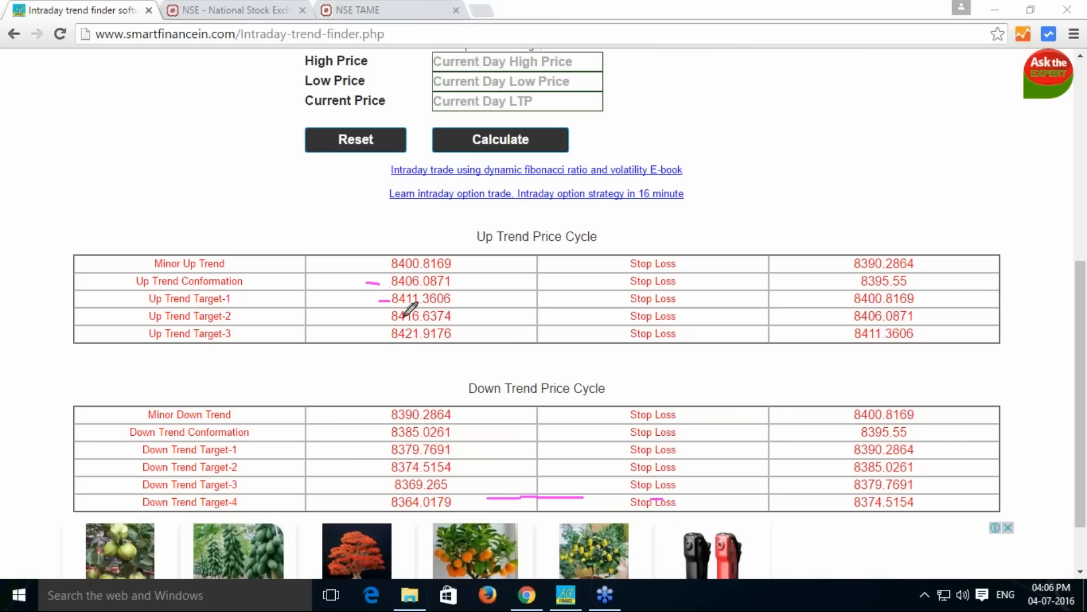
pyautogui.moveTo(395, 334)
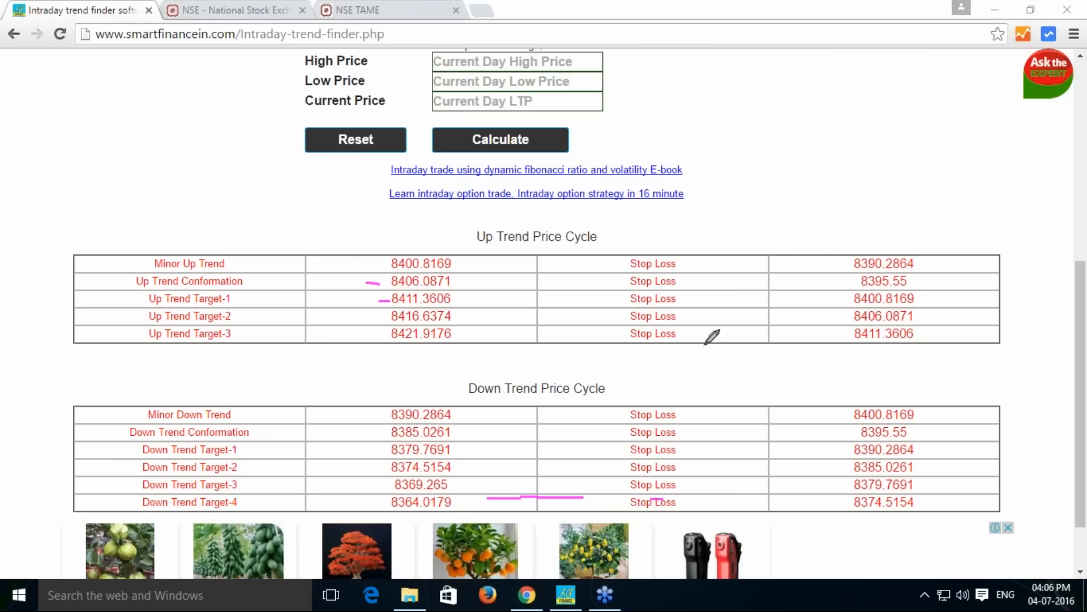
pyautogui.moveTo(620, 367)
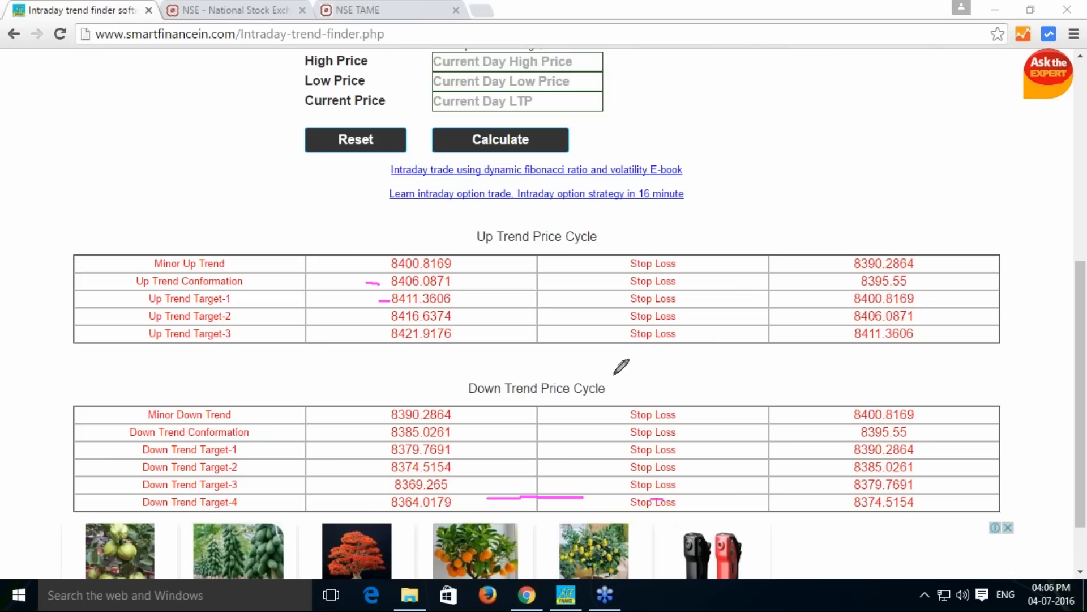
pyautogui.moveTo(465, 423)
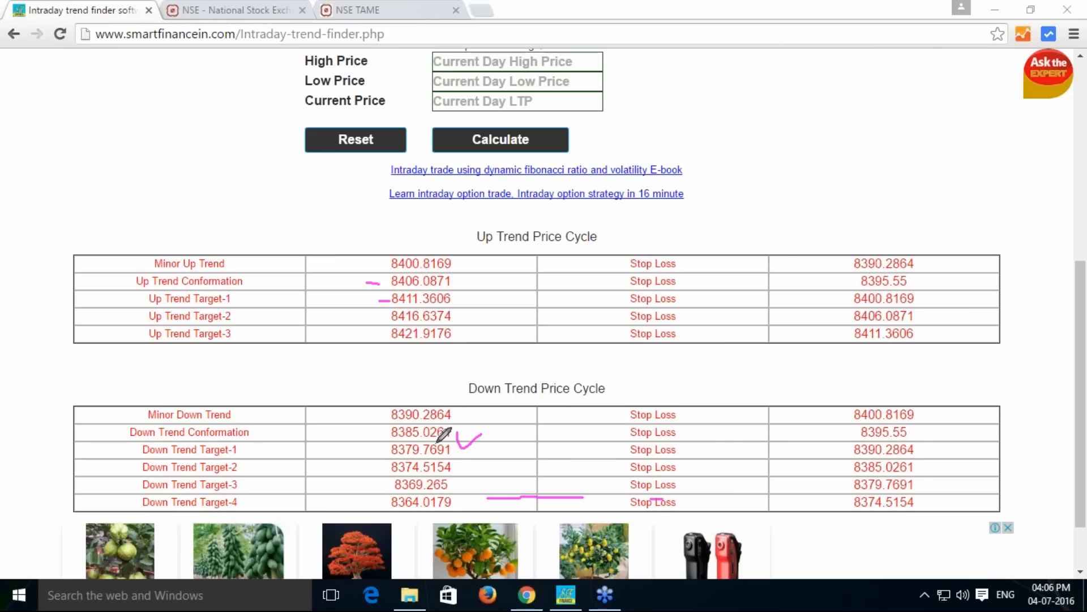
pyautogui.moveTo(457, 496)
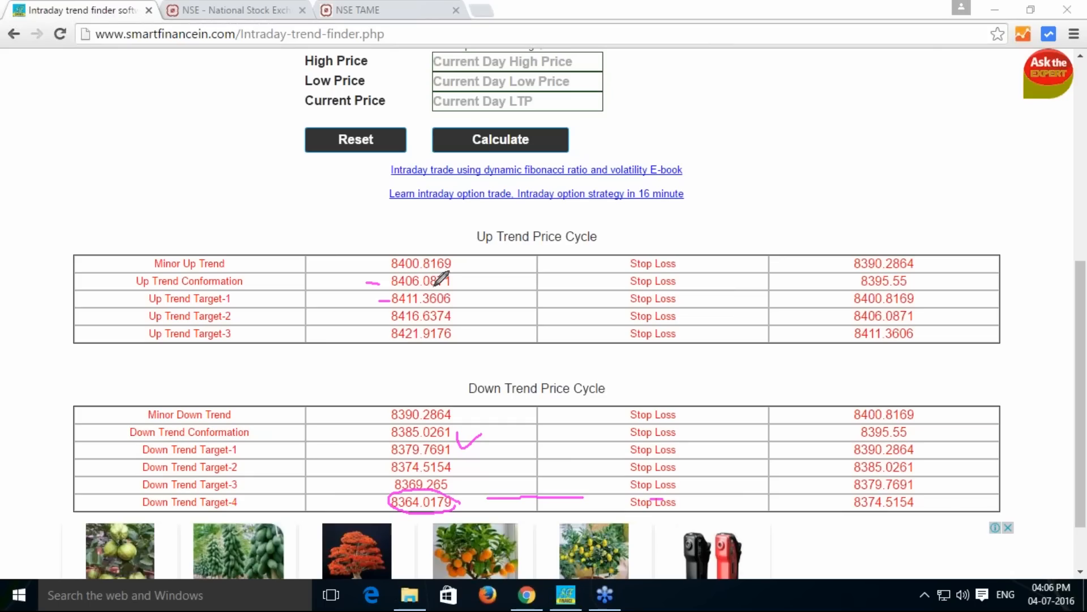
pyautogui.moveTo(898, 271)
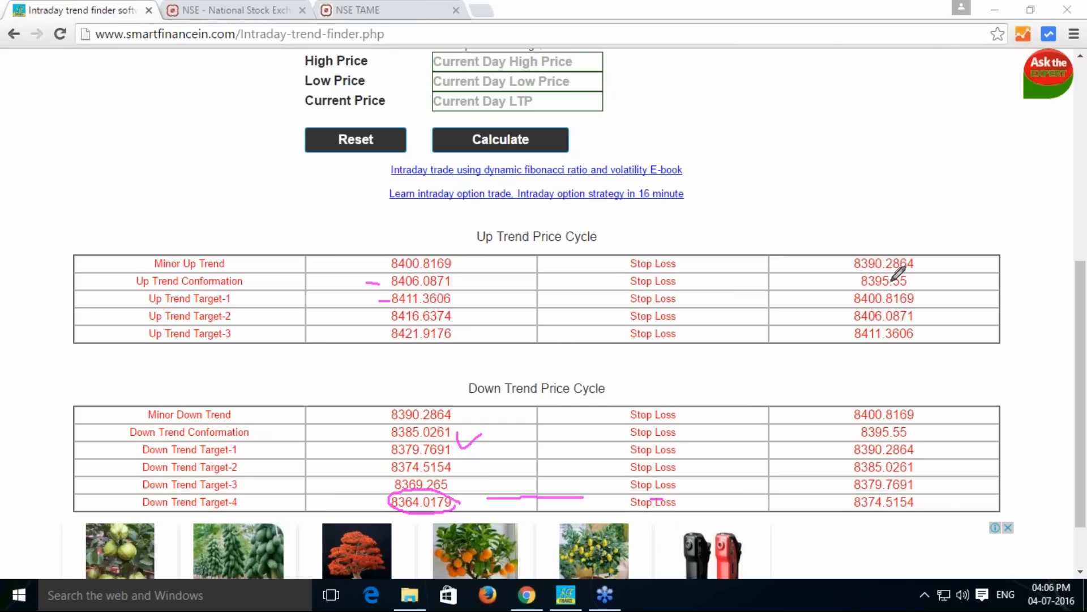
pyautogui.moveTo(447, 402)
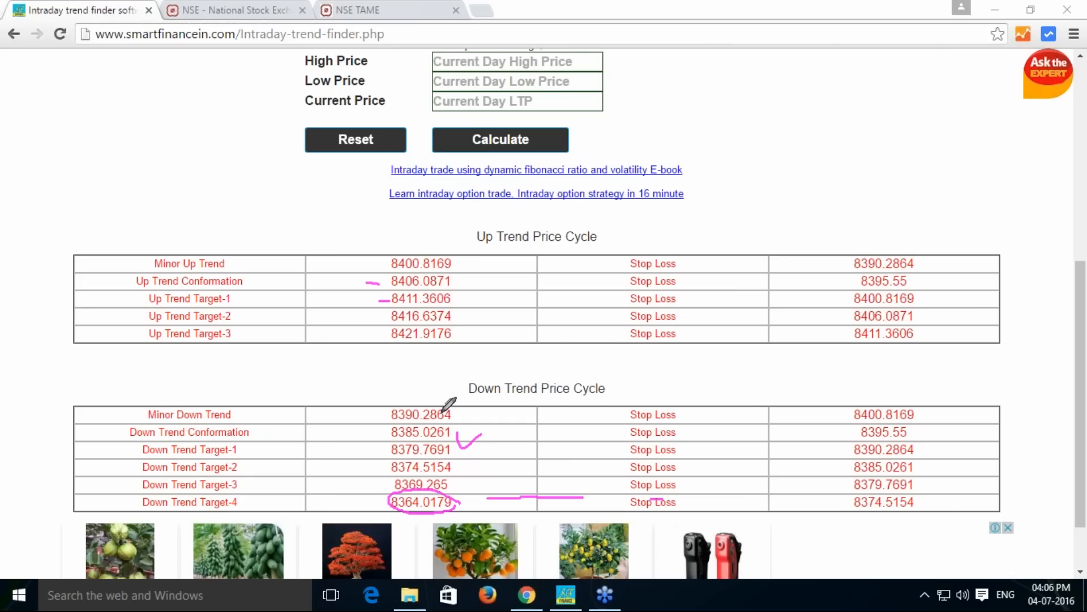
pyautogui.moveTo(437, 265)
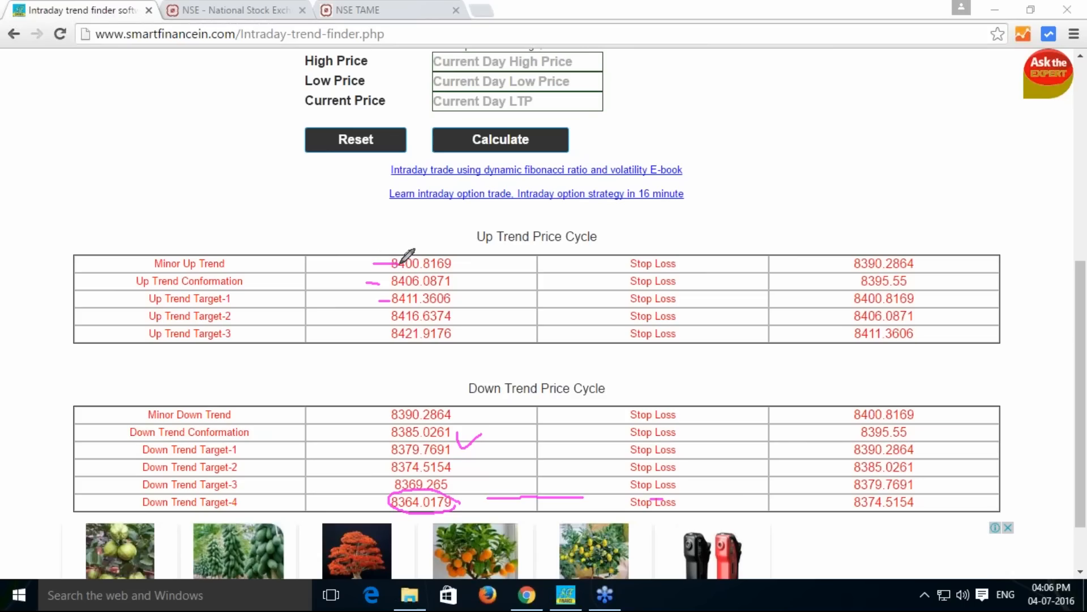
pyautogui.moveTo(428, 399)
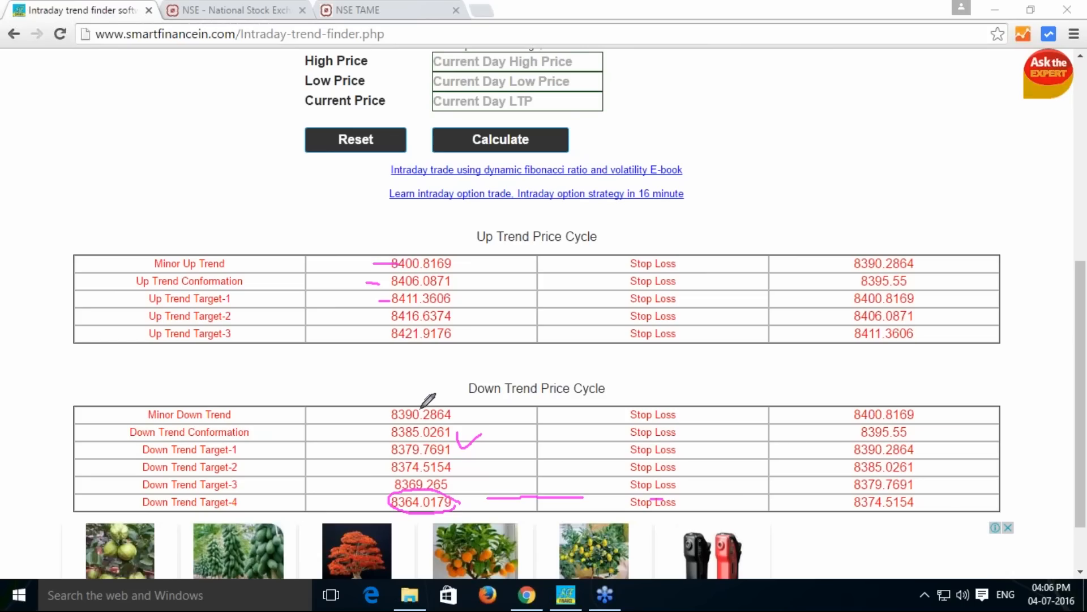
pyautogui.moveTo(438, 263)
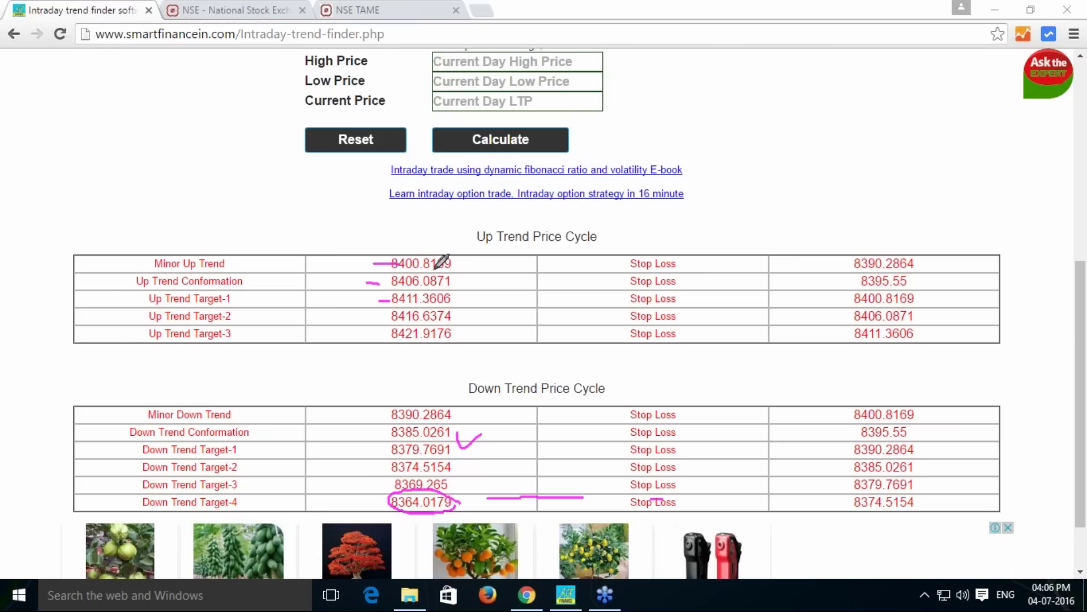
pyautogui.moveTo(919, 271)
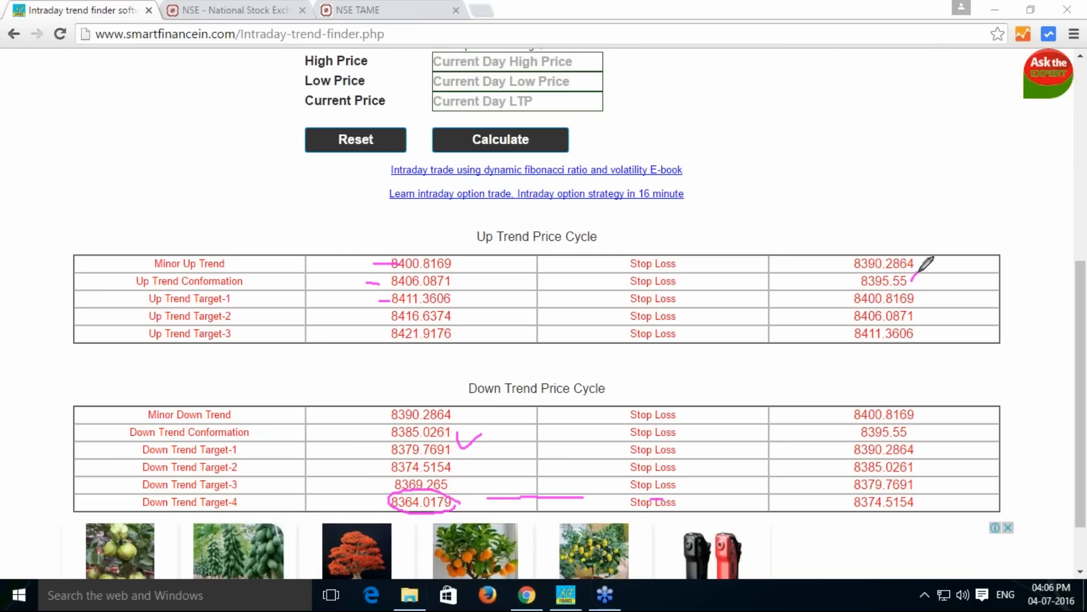
pyautogui.moveTo(486, 291)
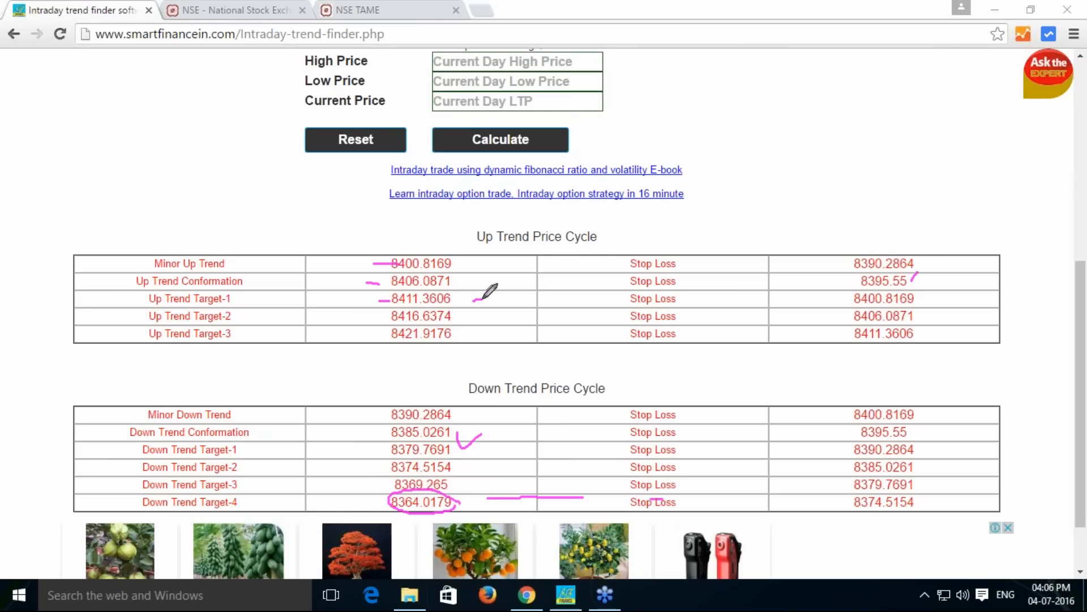
pyautogui.moveTo(923, 299)
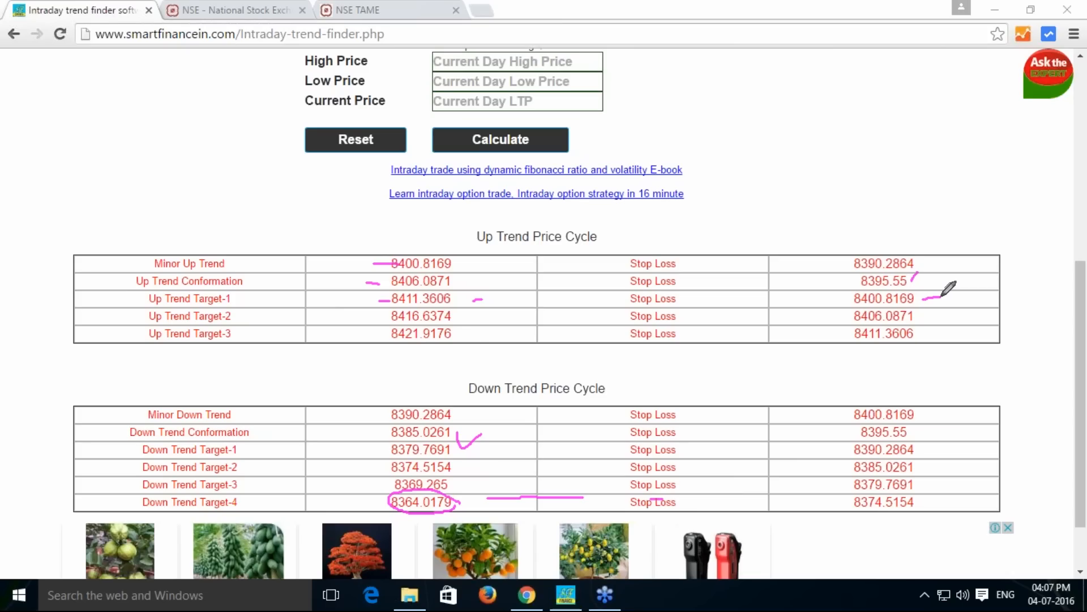
pyautogui.moveTo(447, 301)
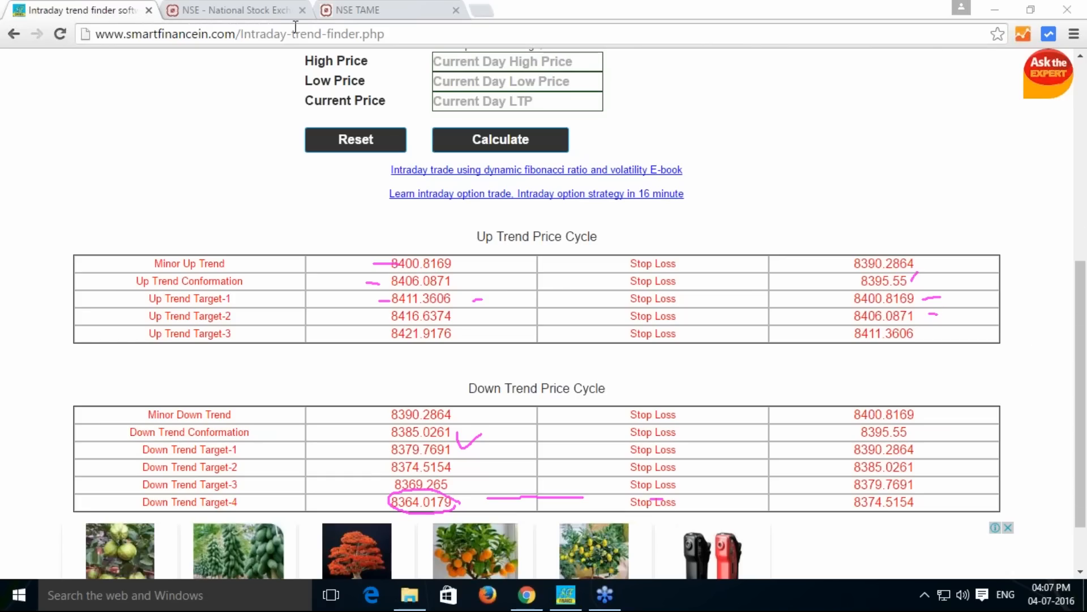
pyautogui.moveTo(278, 14)
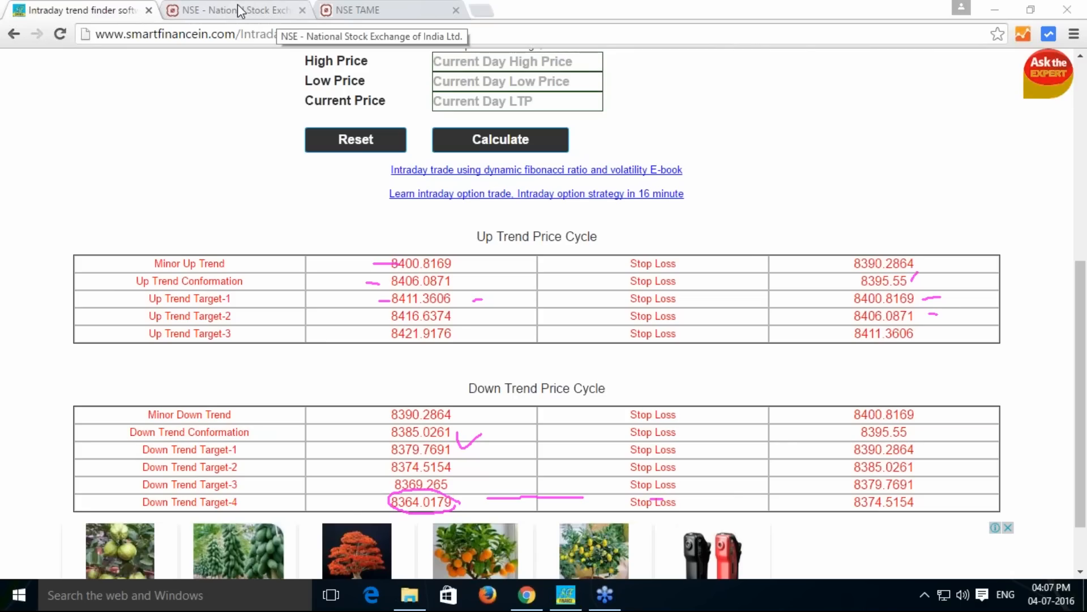
pyautogui.click(232, 10)
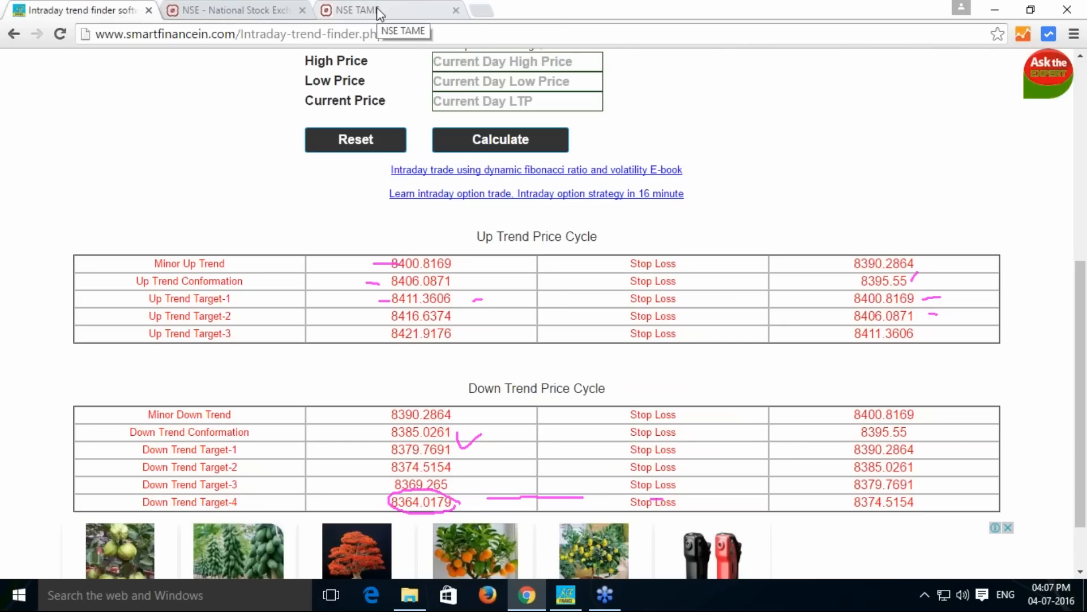
# - Compare Up Trend Target-2 8416.6374 against the Nifty futures intraday candles
pyautogui.click(378, 10)
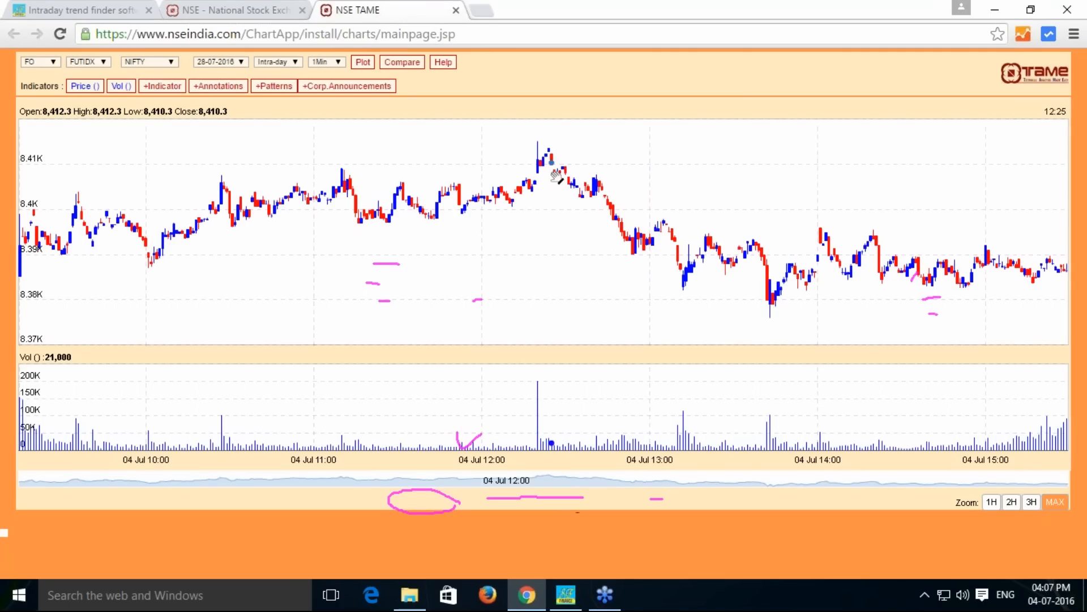
pyautogui.moveTo(545, 169)
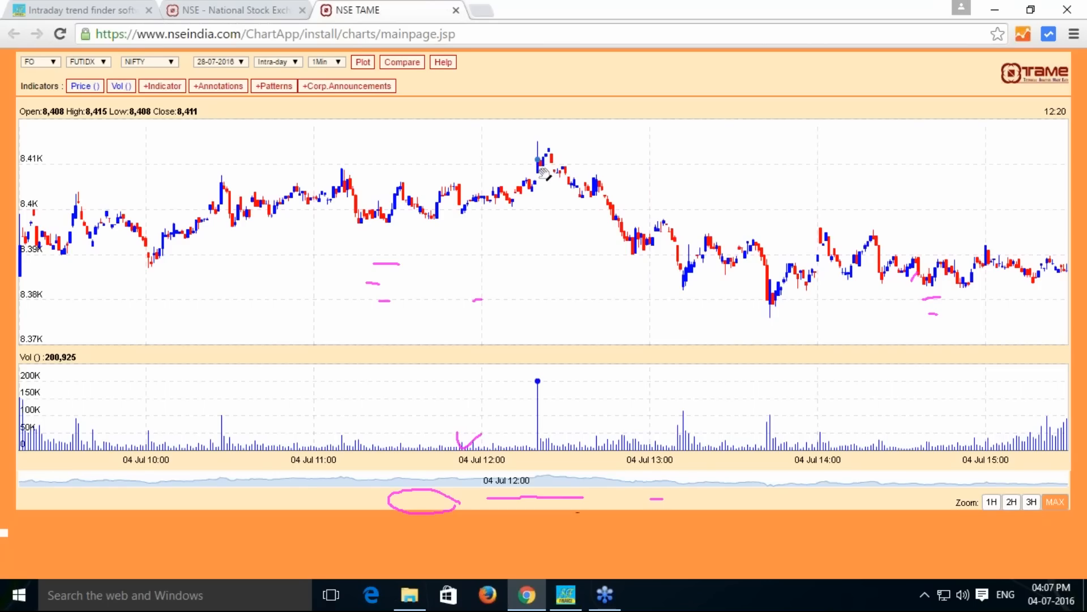
pyautogui.click(76, 10)
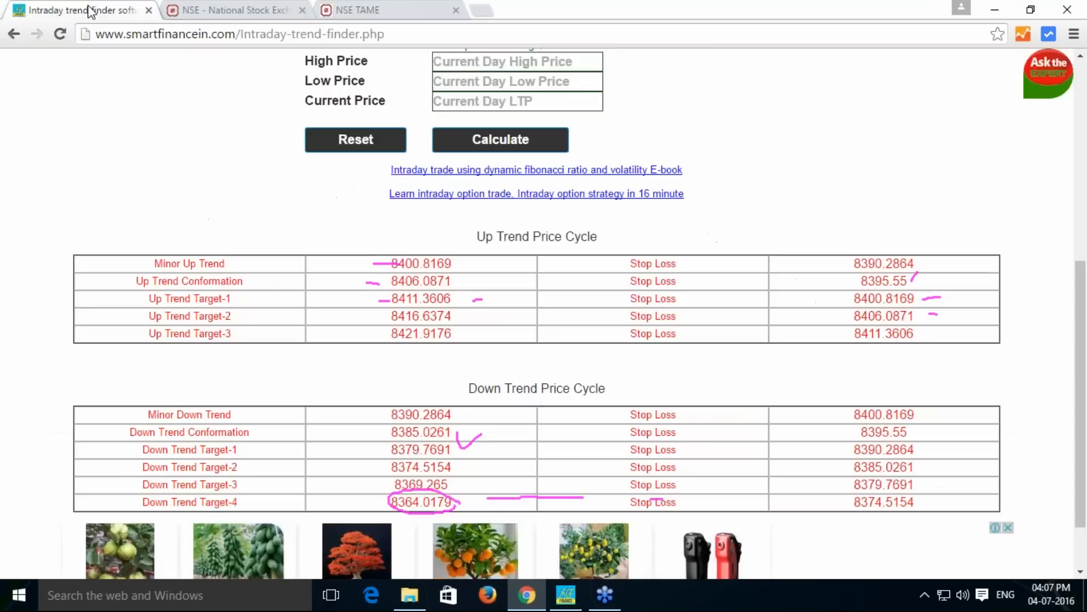
pyautogui.moveTo(442, 315)
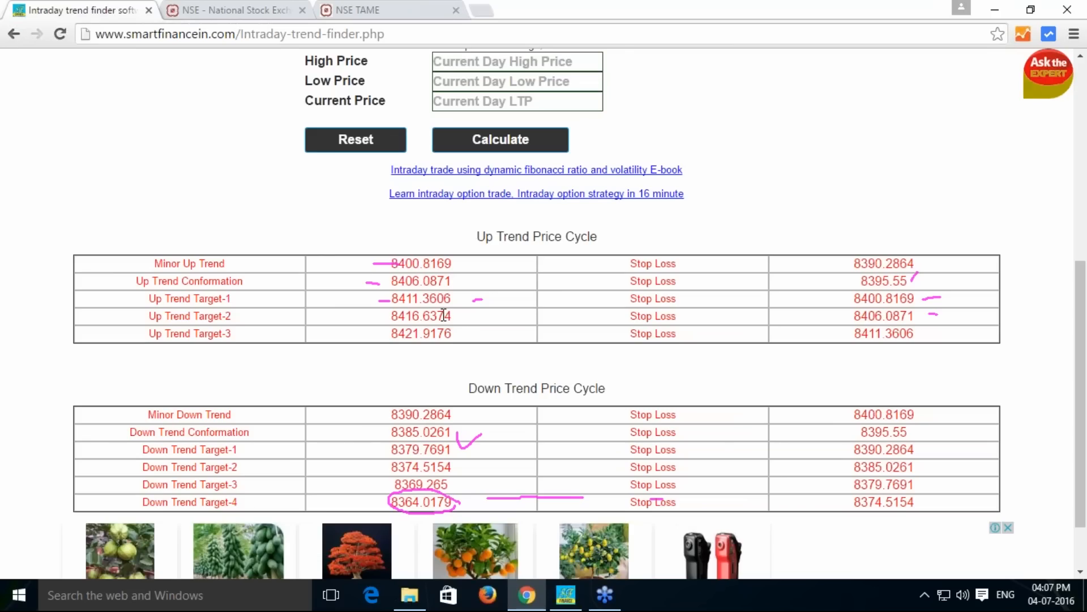
pyautogui.doubleClick(420, 315)
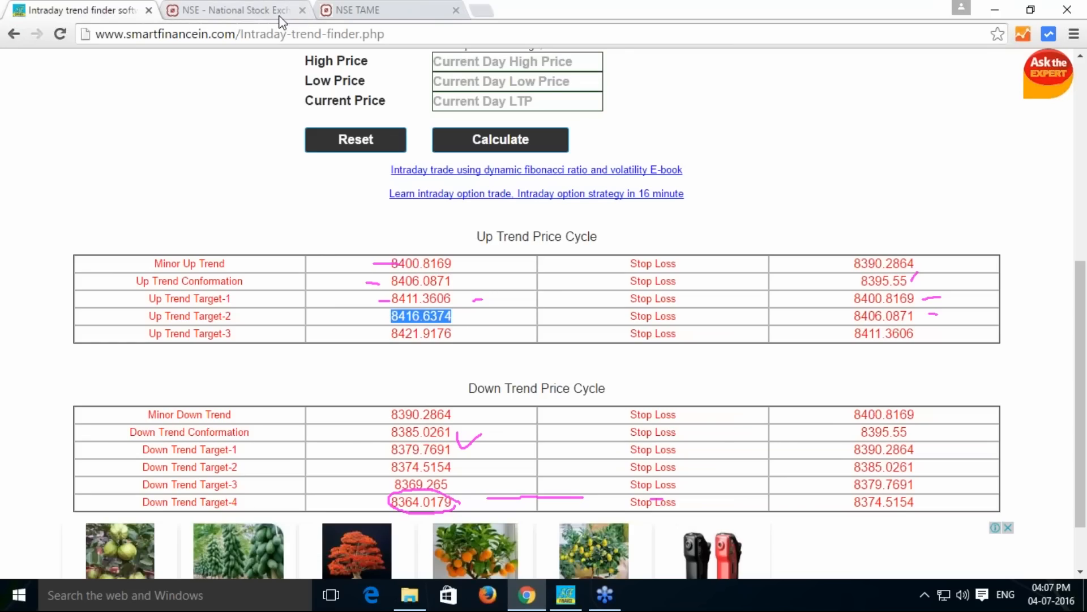
pyautogui.click(232, 10)
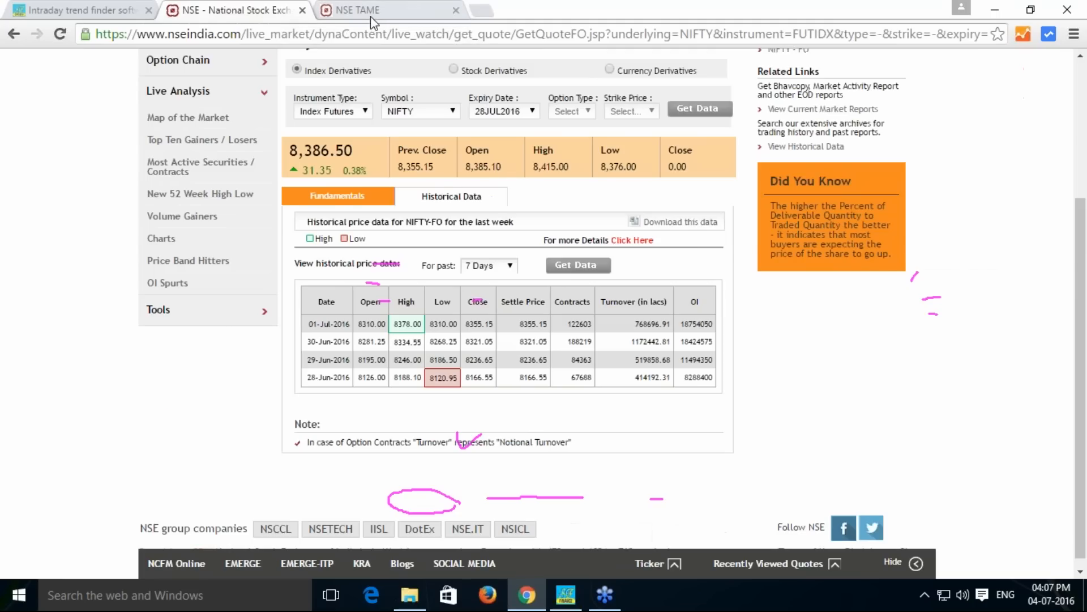
pyautogui.click(374, 9)
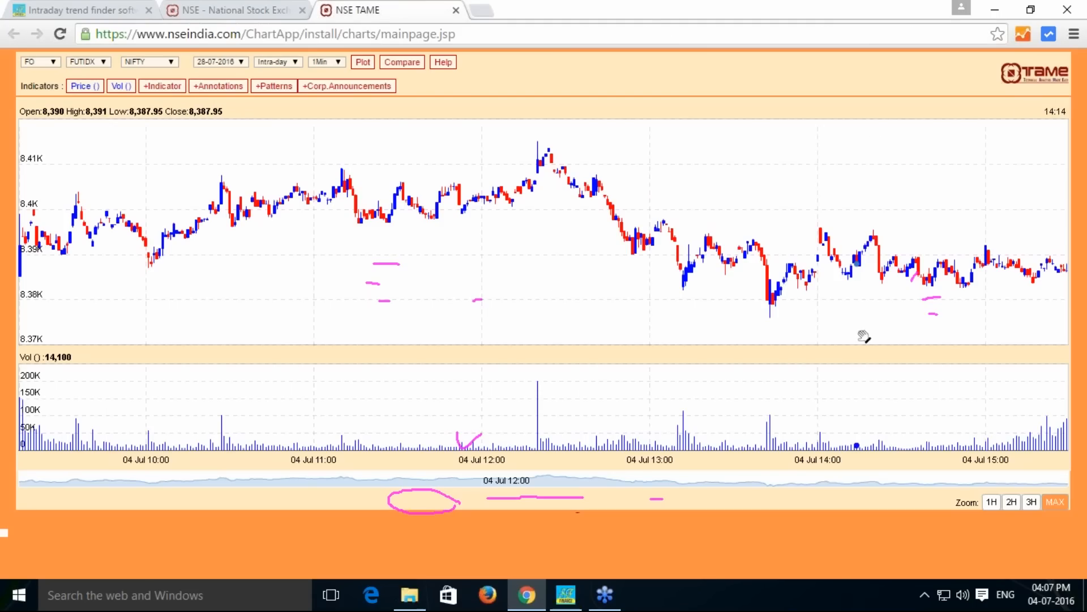
pyautogui.moveTo(777, 315)
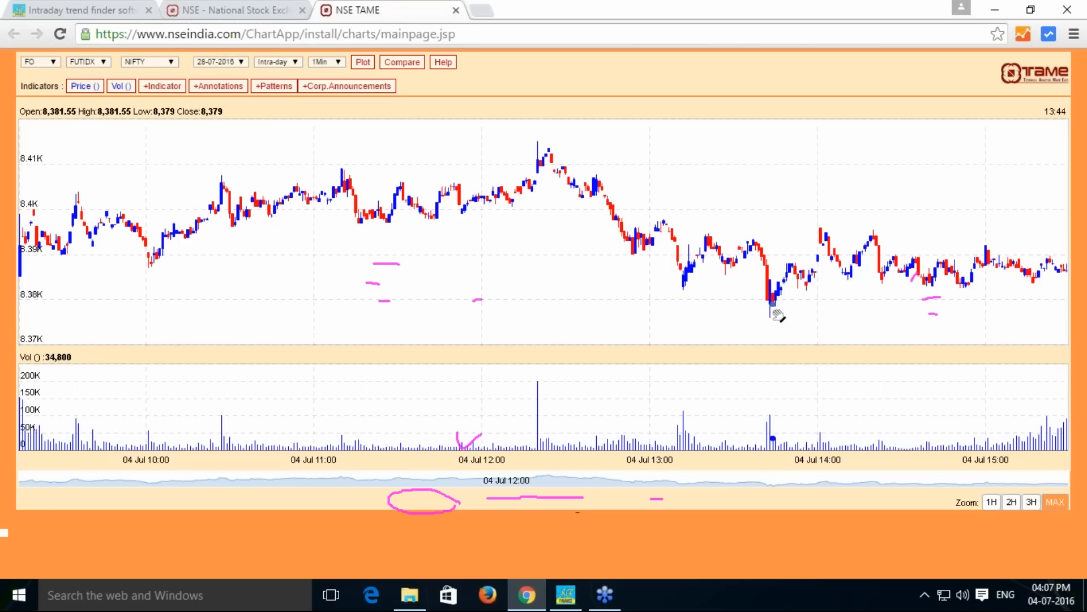
pyautogui.moveTo(773, 316)
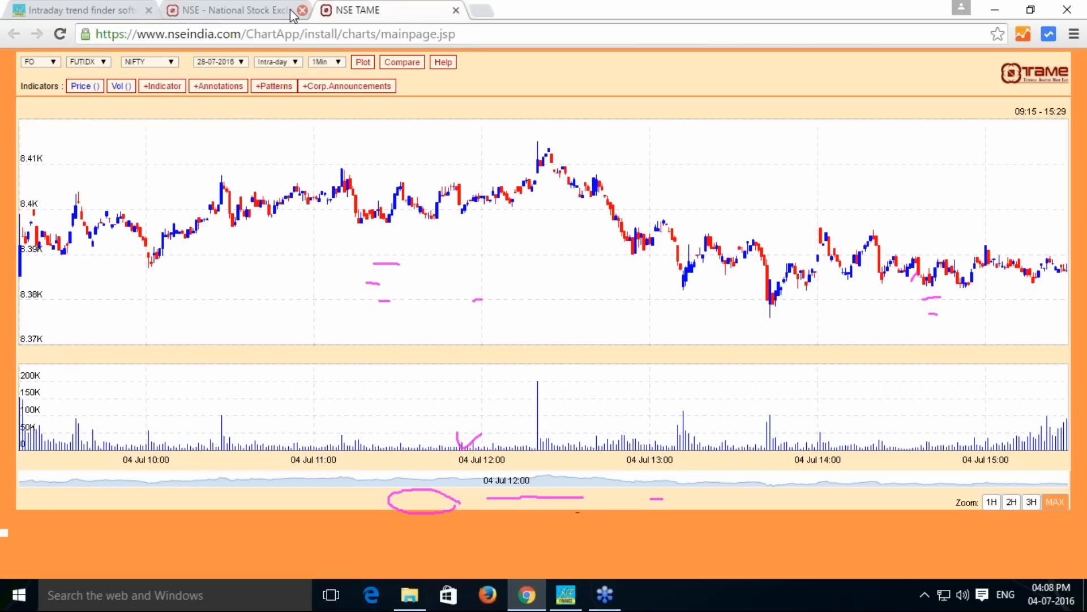
# - Highlight Down Trend Target-2 8374.5154, clear the pen marks and scroll up
pyautogui.click(77, 9)
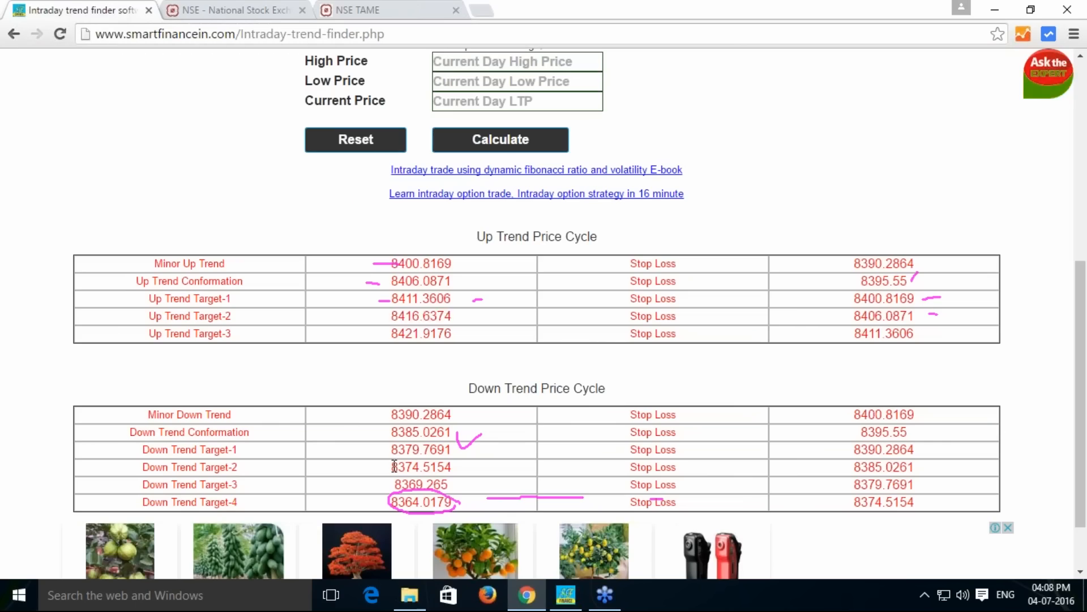
pyautogui.doubleClick(420, 467)
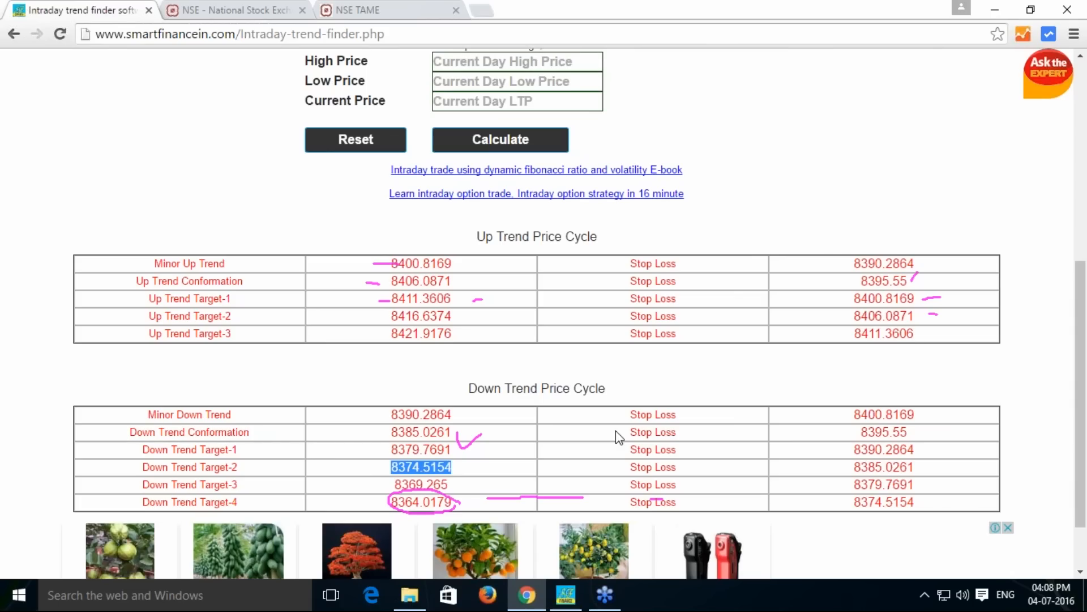
pyautogui.moveTo(1068, 340)
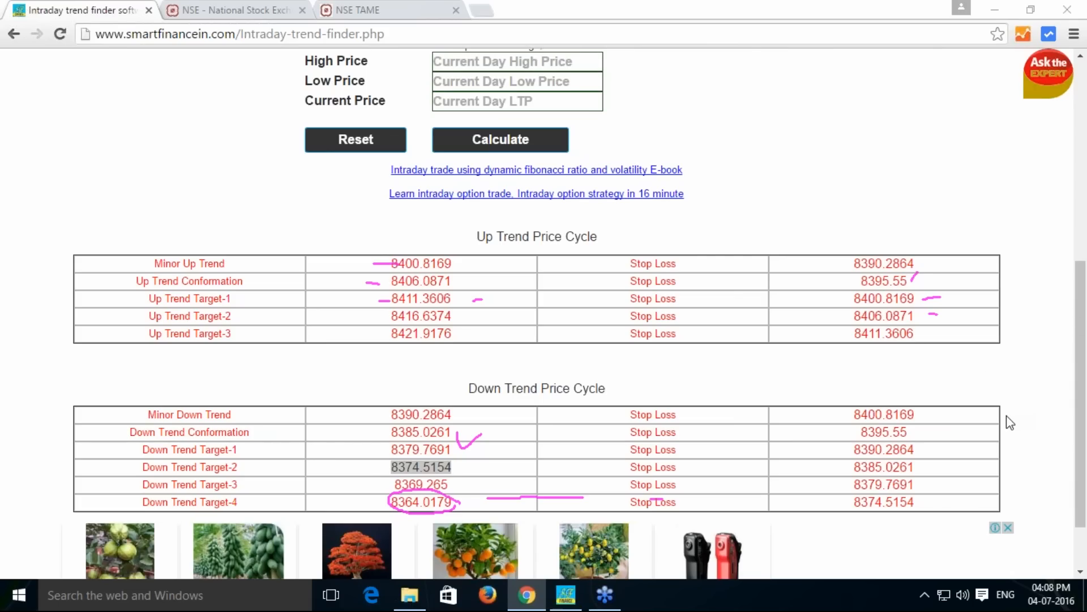
pyautogui.doubleClick(419, 466)
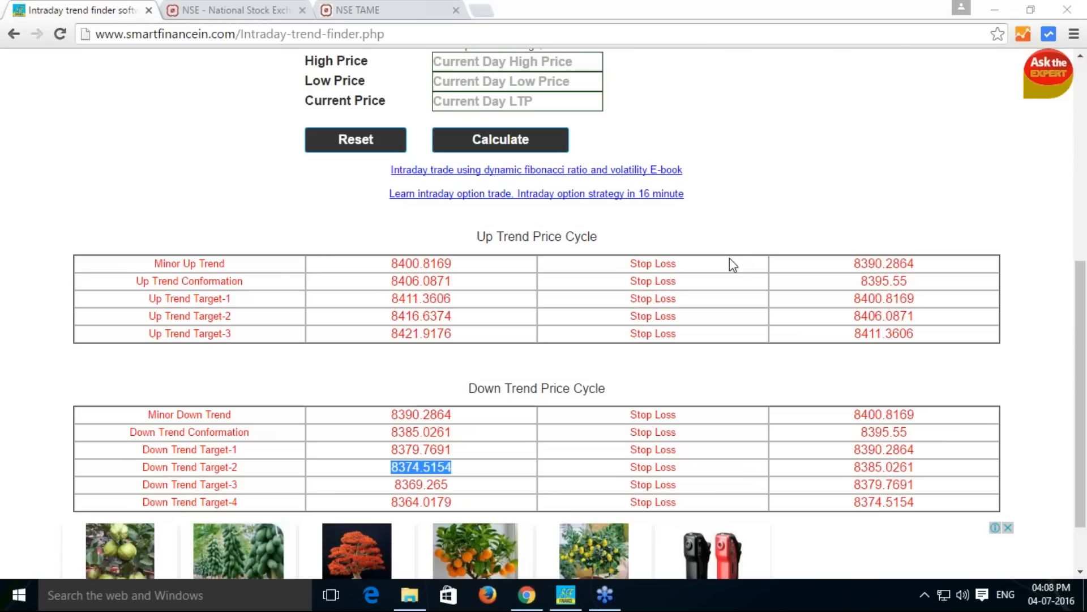
pyautogui.moveTo(741, 249)
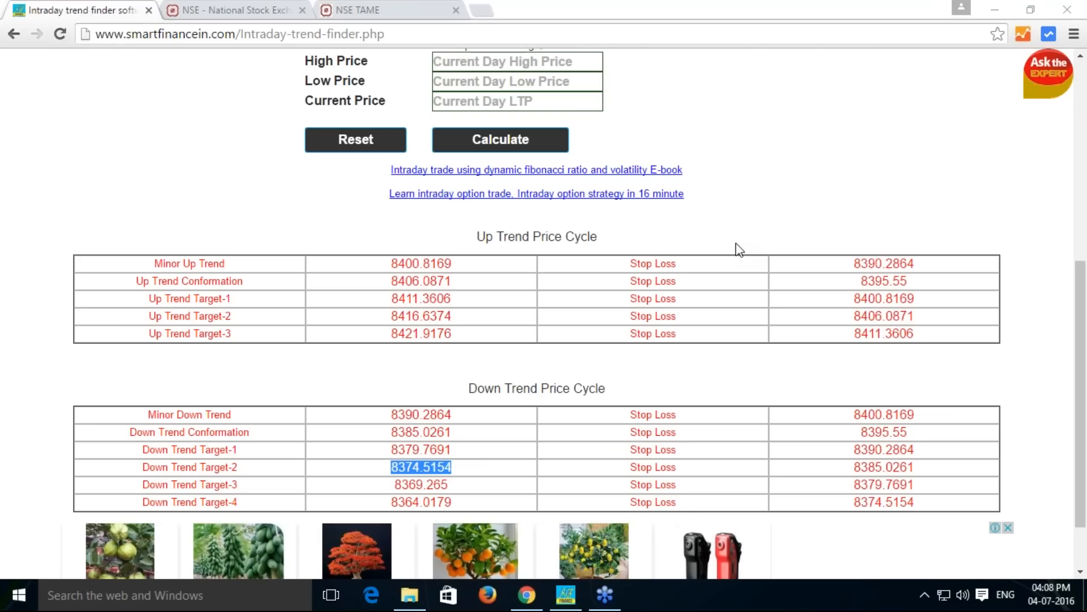
pyautogui.moveTo(730, 233)
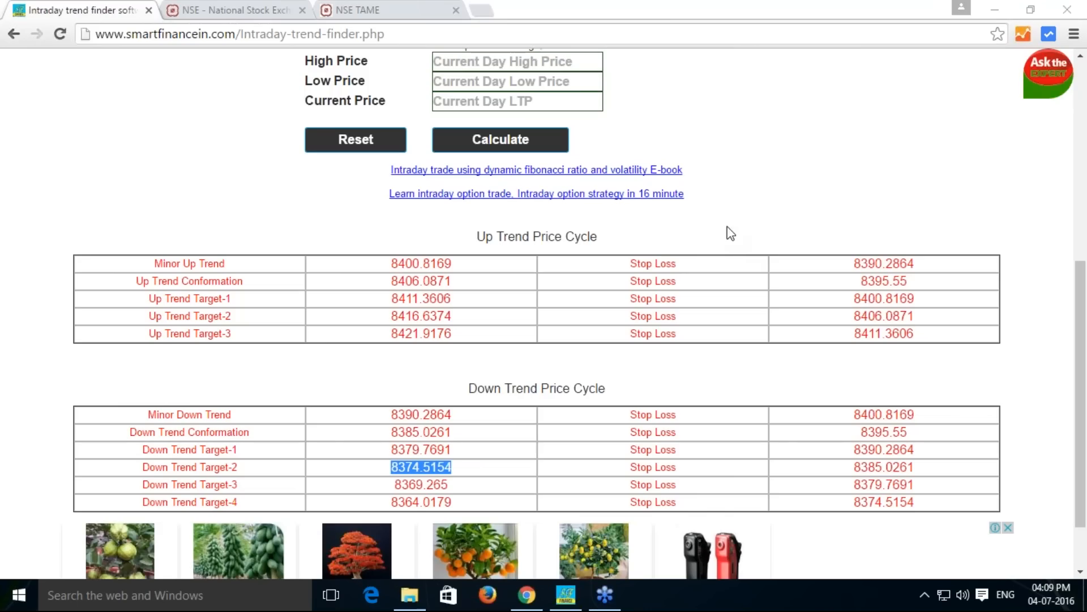
pyautogui.moveTo(735, 226)
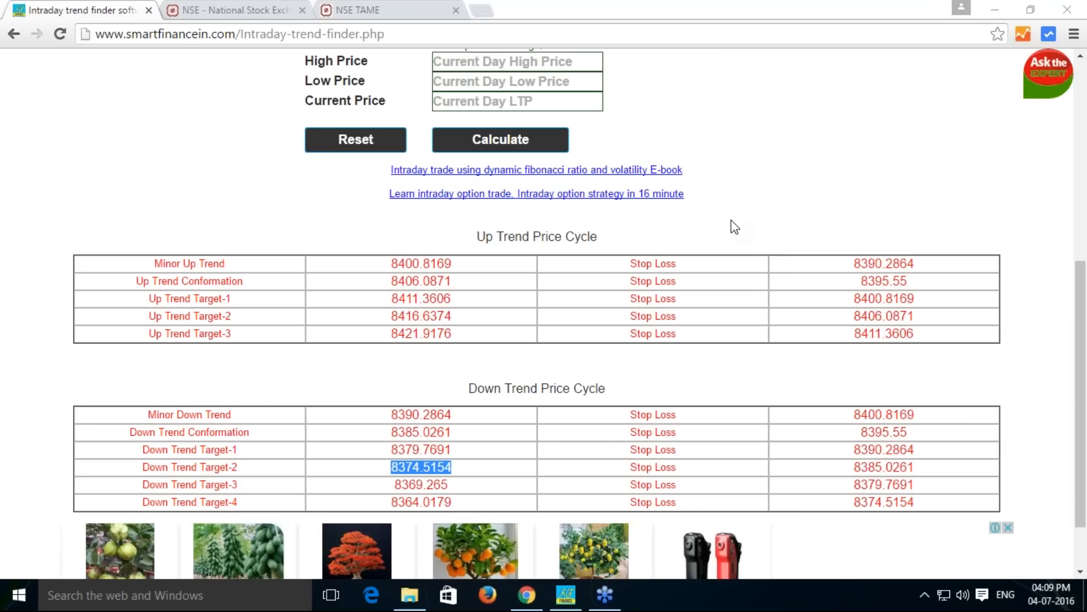
pyautogui.moveTo(806, 223)
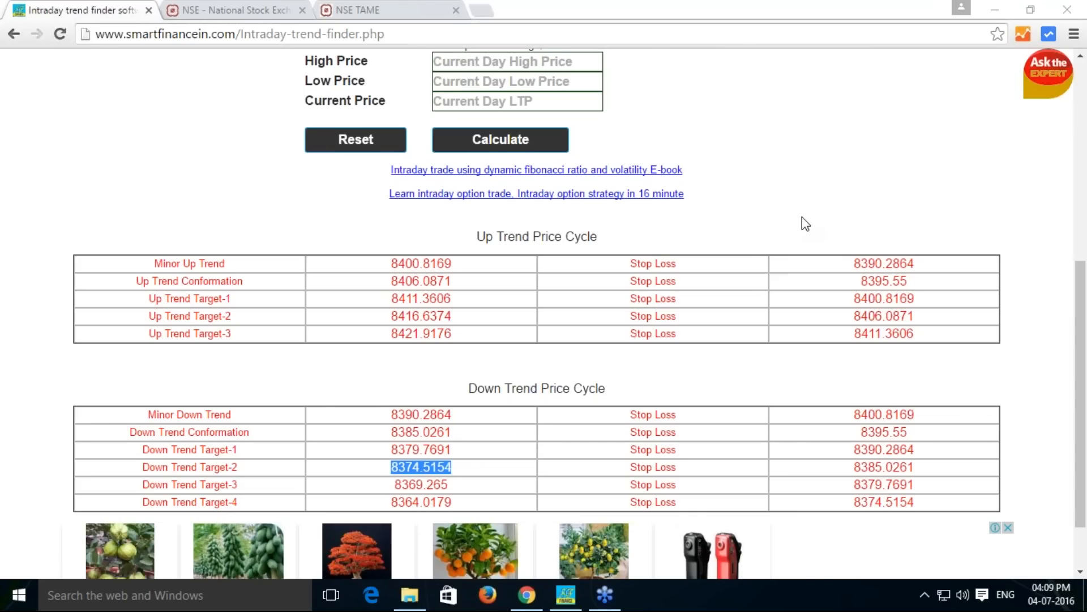
pyautogui.scroll(3)
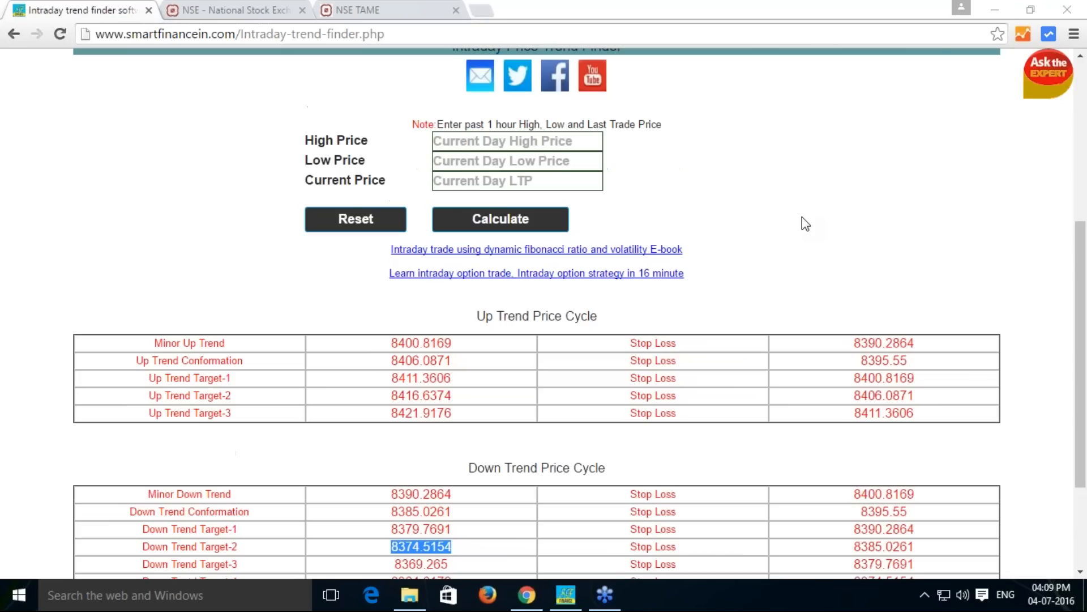